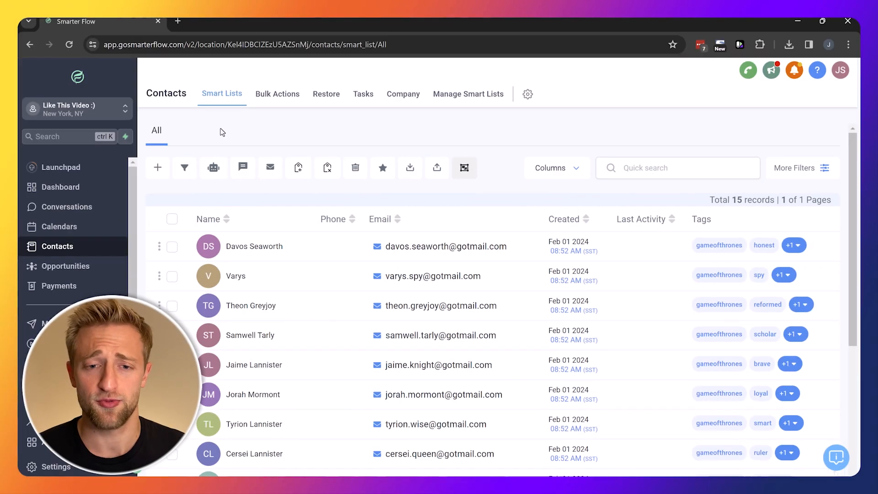
mouse_move(59, 251)
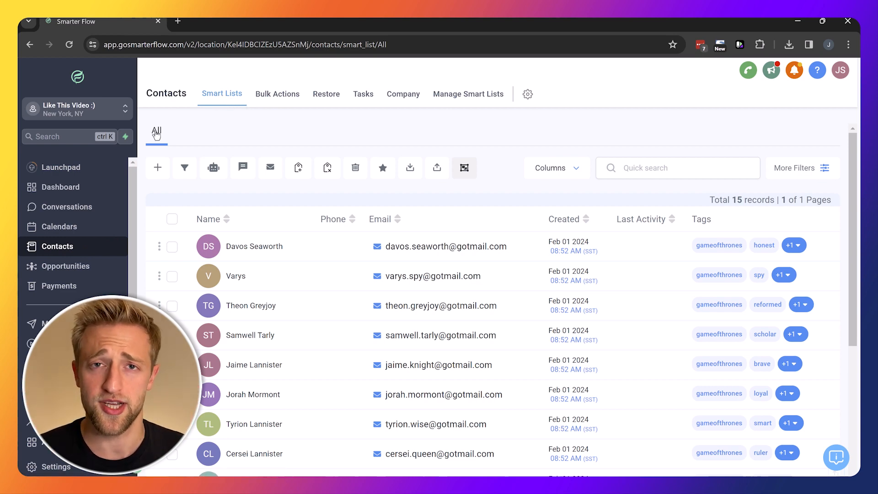
Step: Add a Tag filter set to 'Is' with the 'adventurous' tag selected
scroll("down", 3)
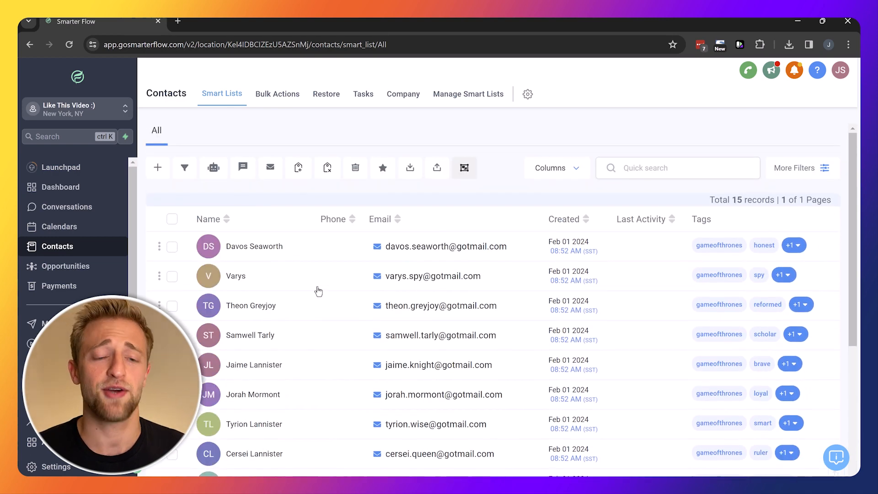
mouse_move(259, 197)
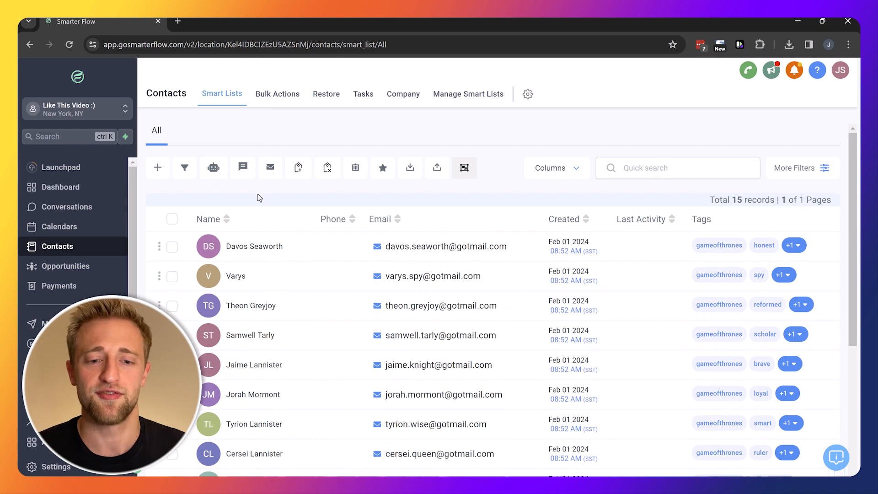
mouse_move(416, 256)
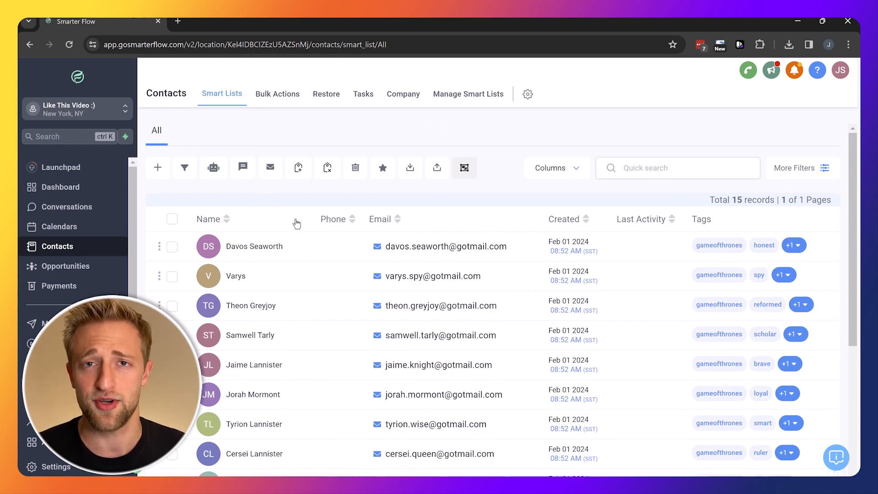
mouse_move(282, 212)
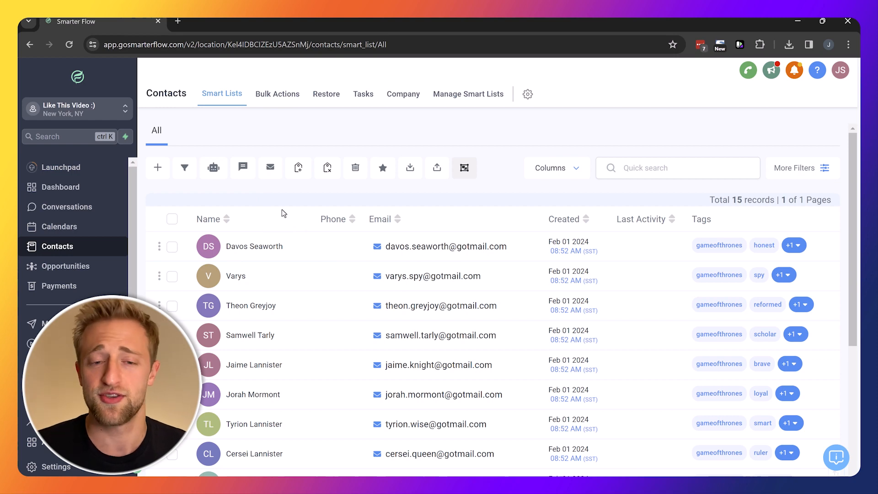
mouse_move(263, 267)
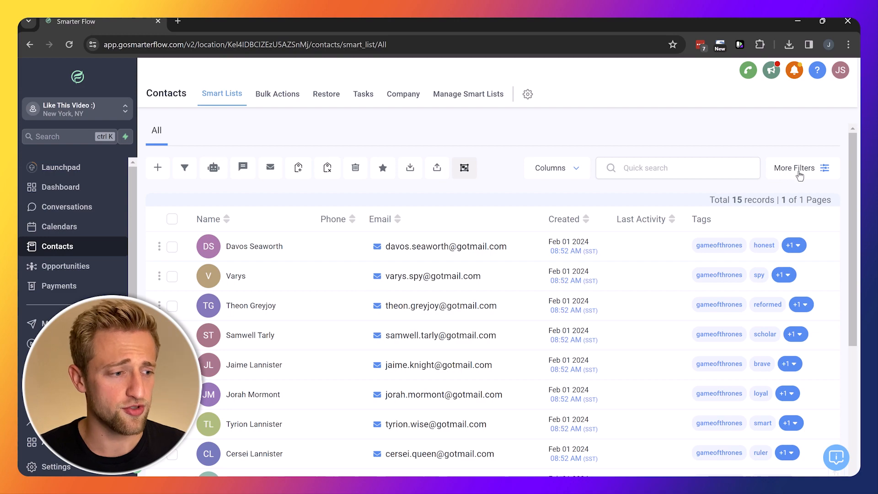
left_click(795, 168)
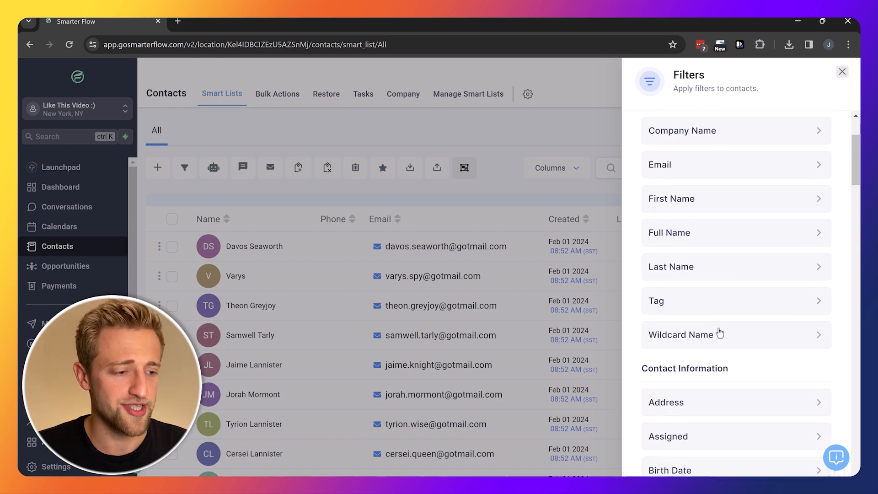
scroll("down", 3)
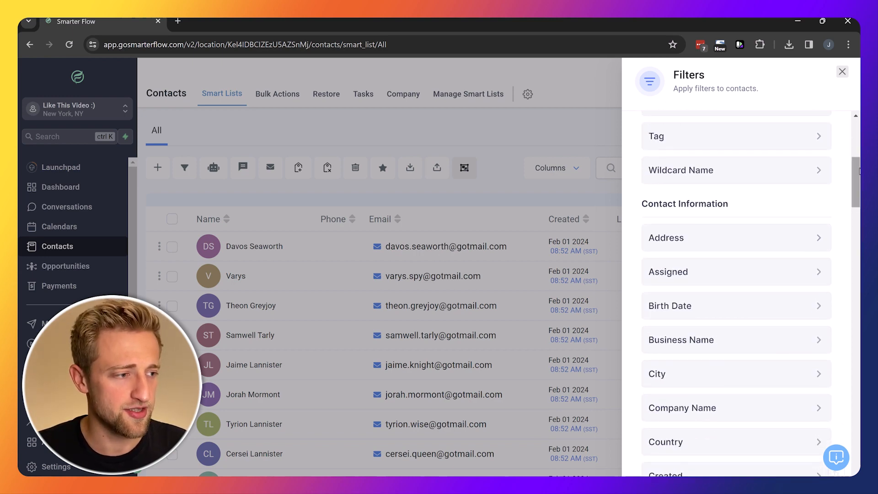
scroll("down", 3)
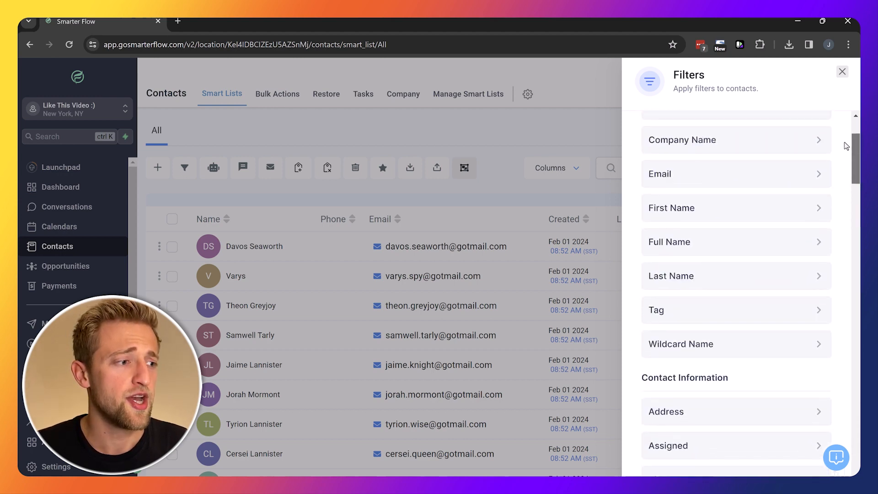
left_click(735, 309)
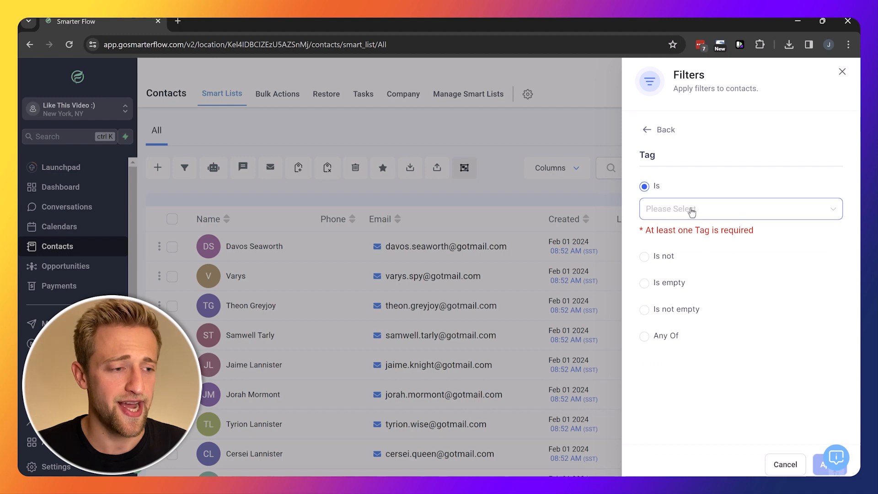
mouse_move(651, 264)
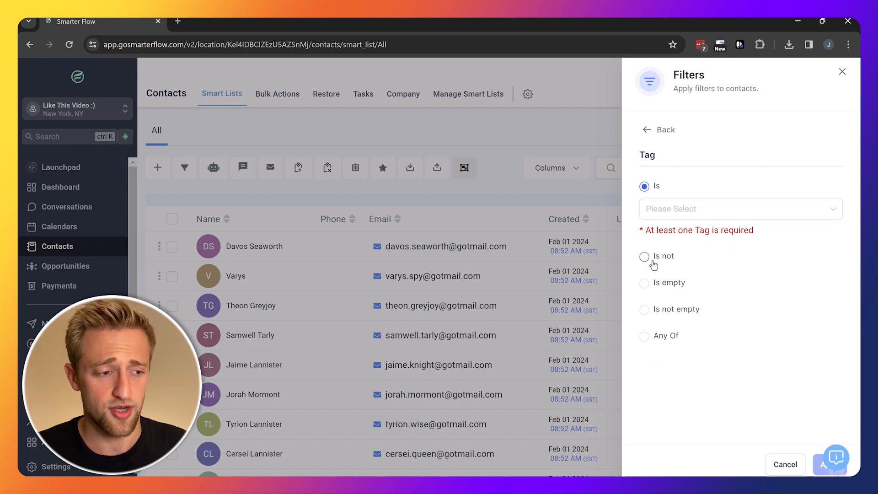
mouse_move(655, 344)
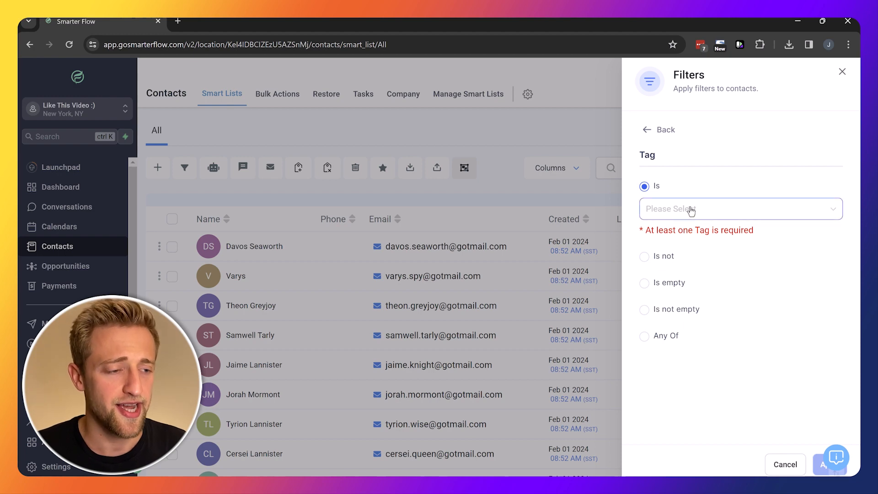
left_click(738, 209)
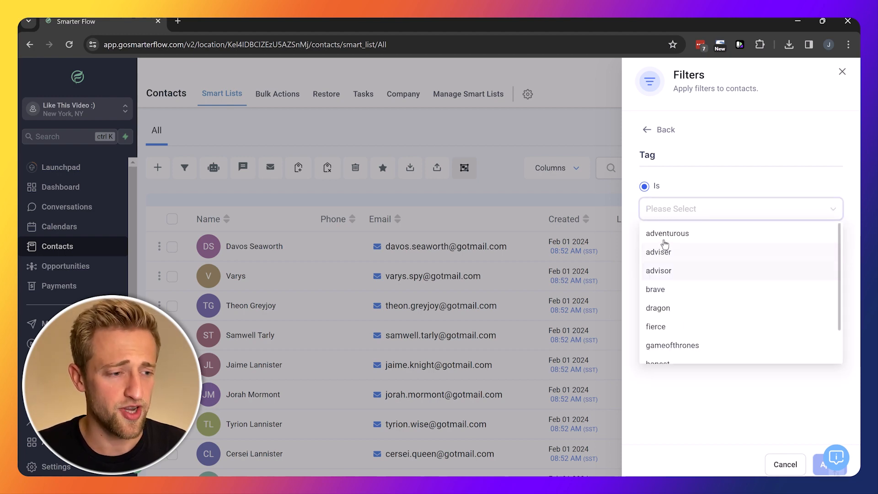
mouse_move(683, 347)
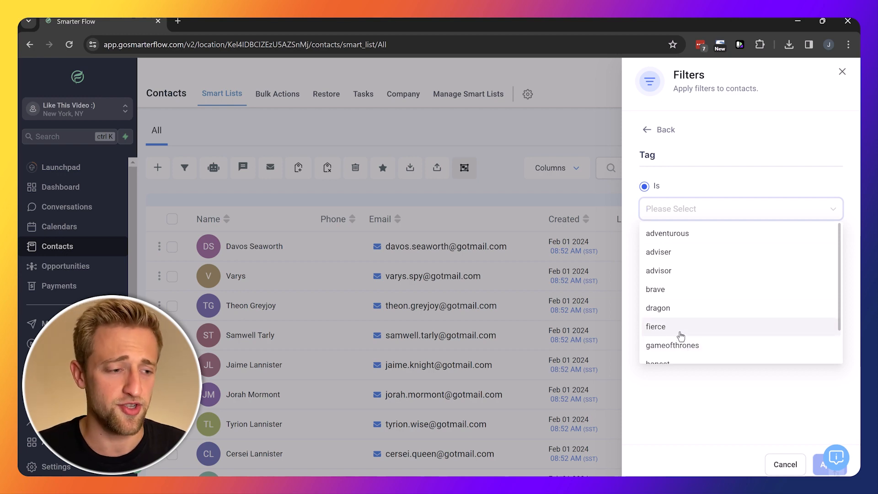
mouse_move(666, 279)
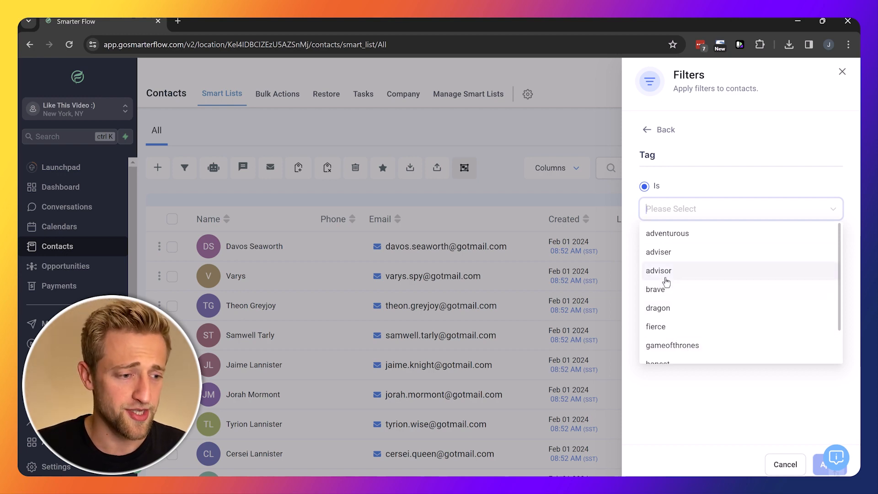
mouse_move(666, 234)
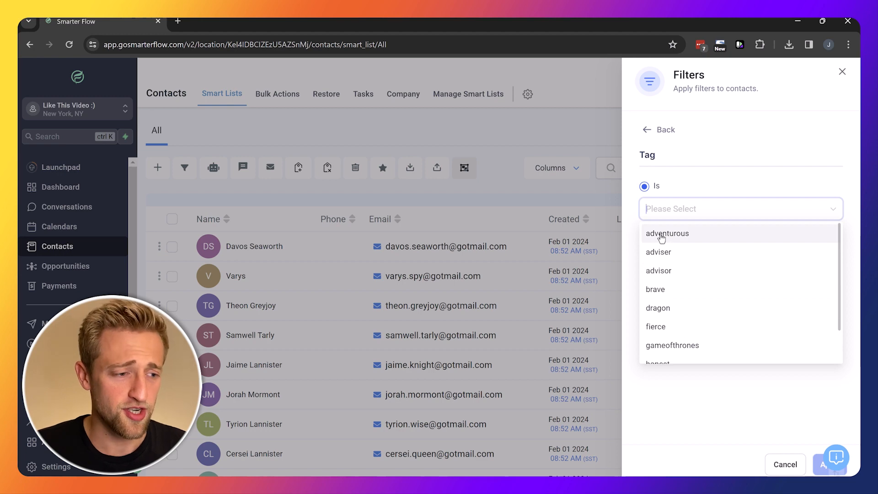
left_click(667, 232)
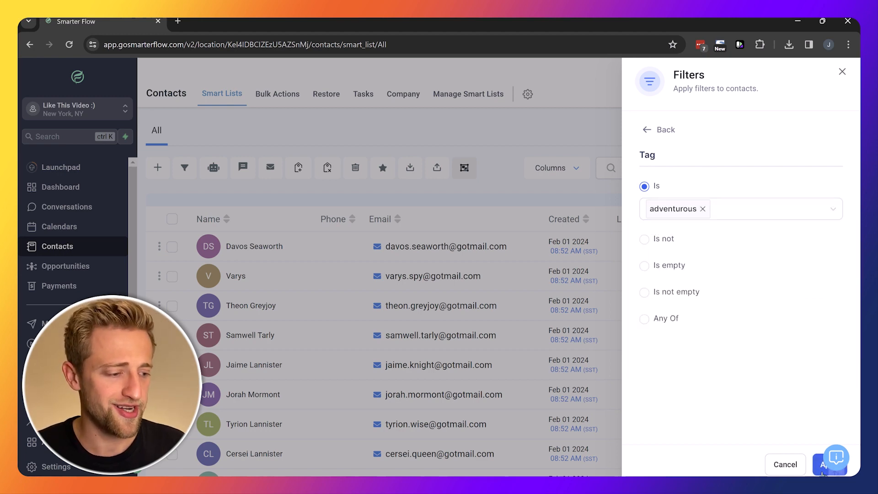
Step: Apply the adventurous tag filter and reveal Arya Stark's hidden extra tag
left_click(829, 464)
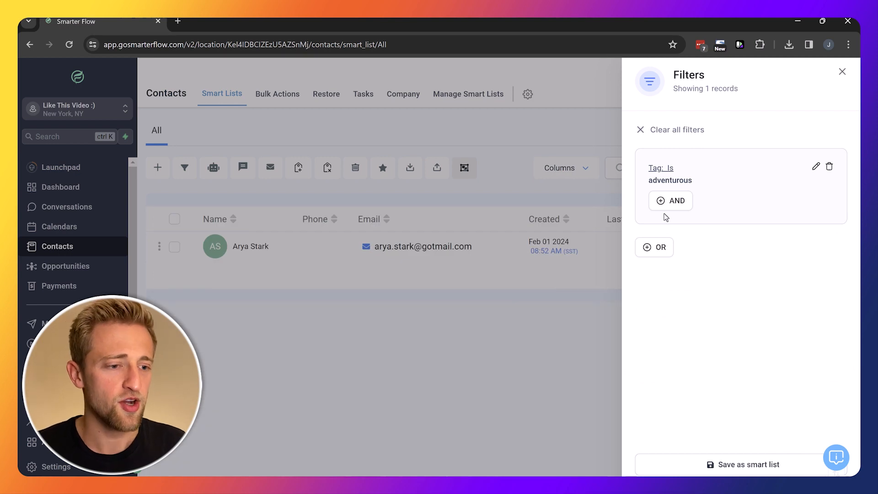
mouse_move(292, 259)
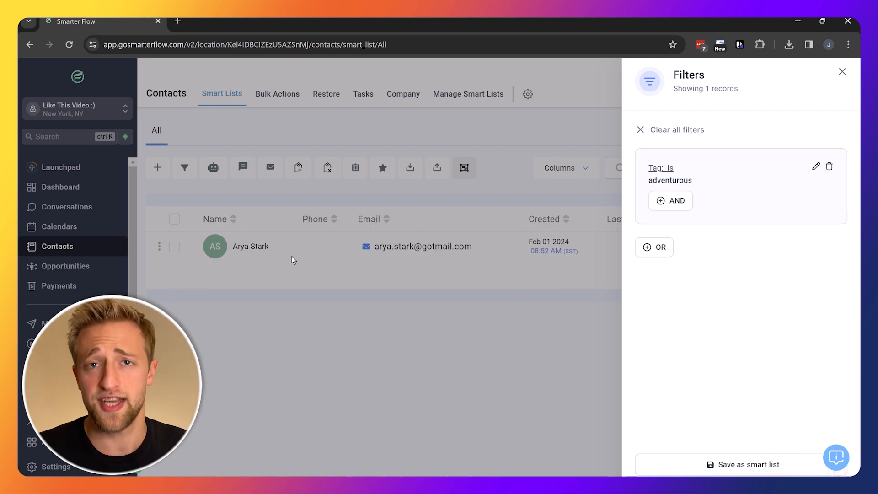
mouse_move(267, 259)
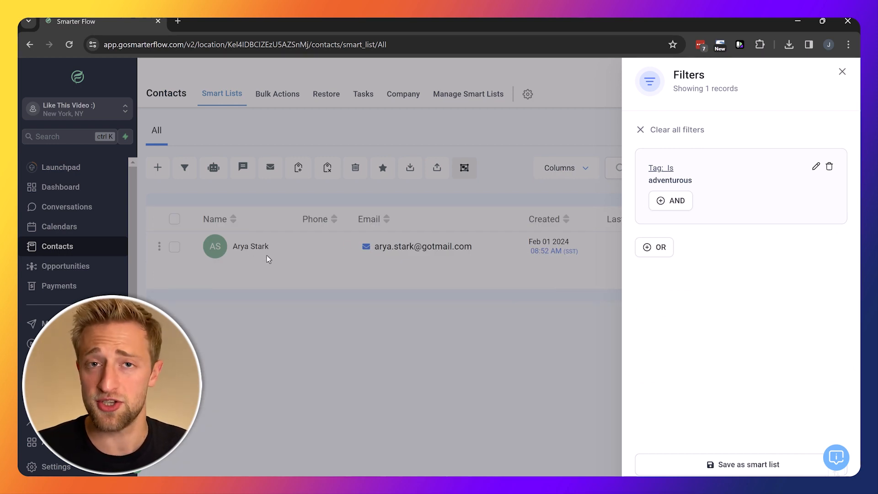
mouse_move(760, 180)
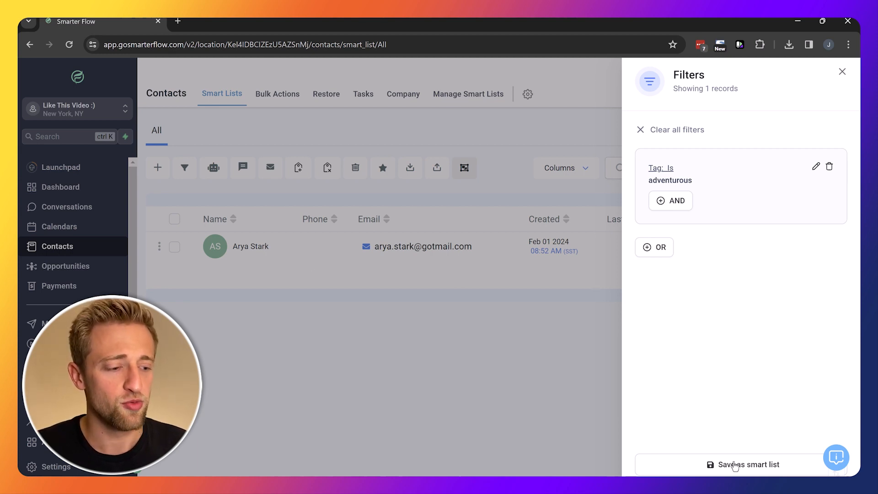
mouse_move(831, 90)
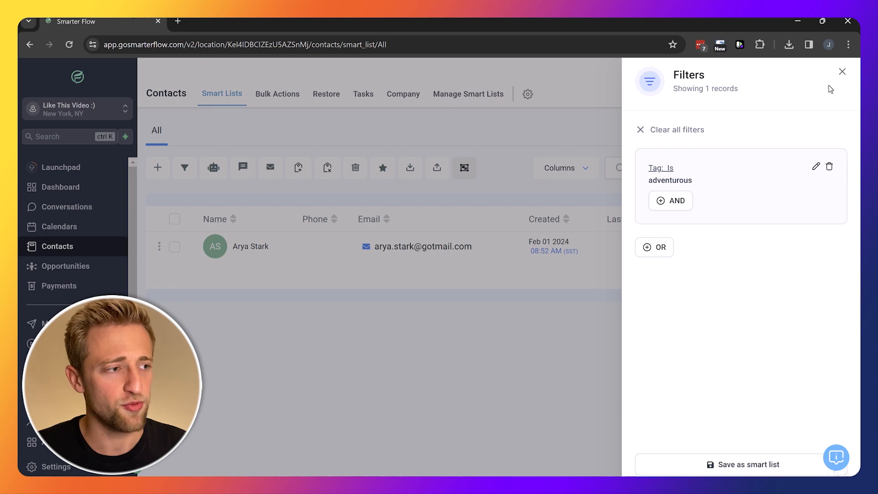
left_click(841, 72)
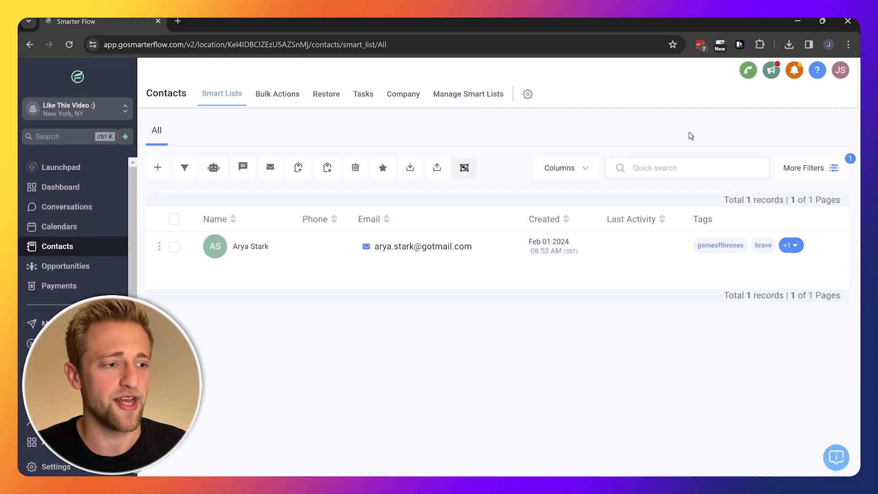
mouse_move(853, 166)
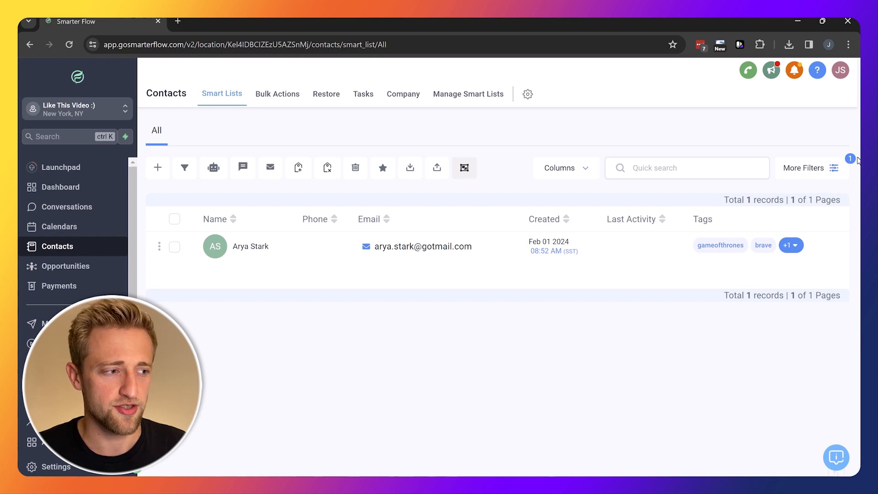
mouse_move(442, 250)
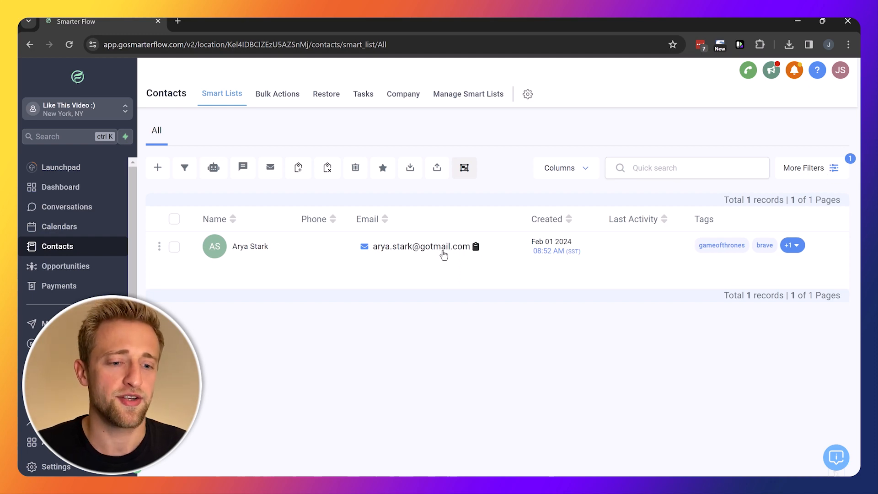
mouse_move(424, 274)
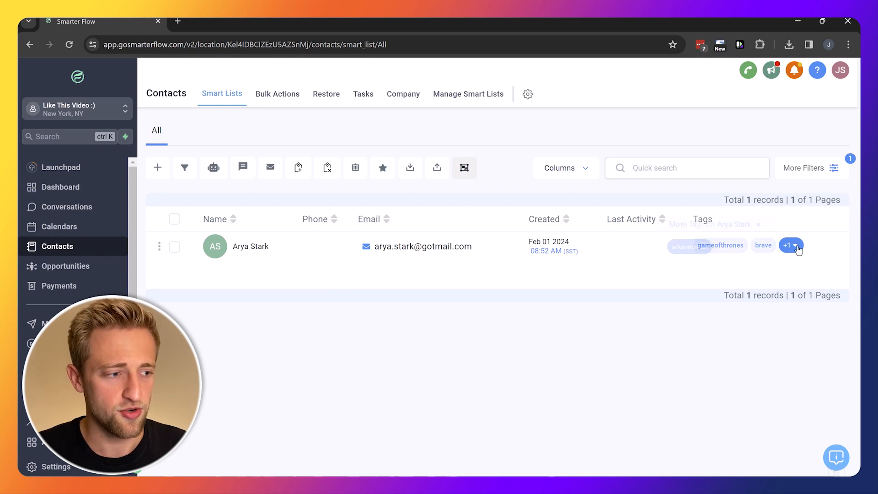
left_click(788, 245)
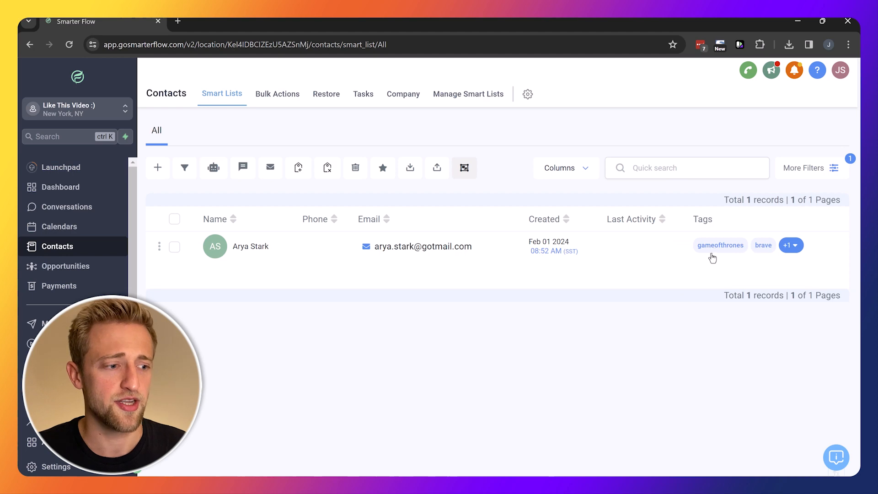
mouse_move(777, 251)
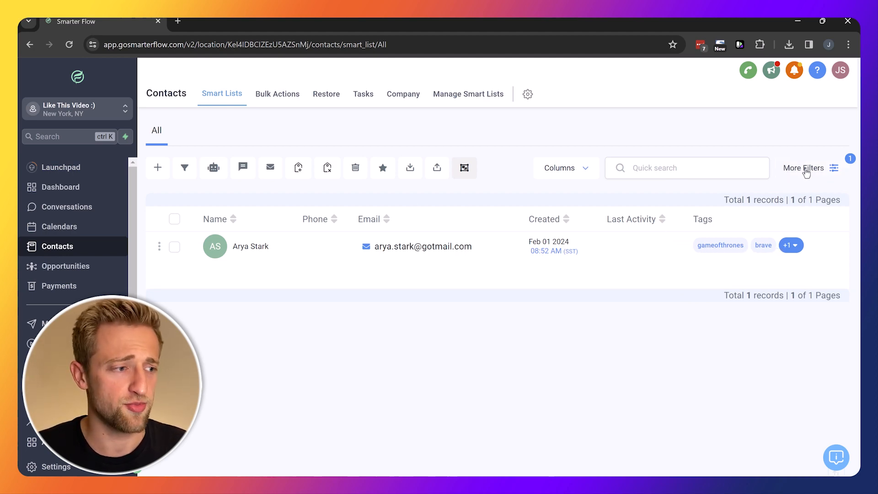
Step: Add an OR Tag condition for 'brave' alongside the adventurous filter
left_click(805, 167)
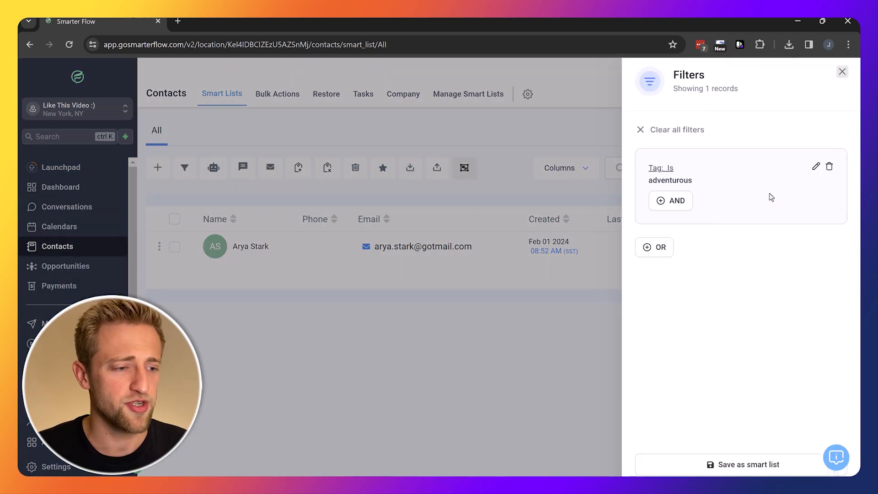
mouse_move(675, 243)
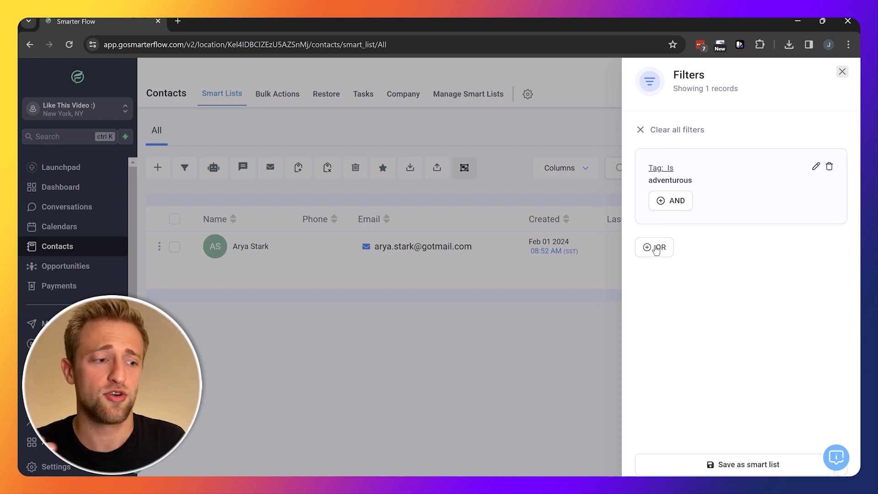
left_click(653, 247)
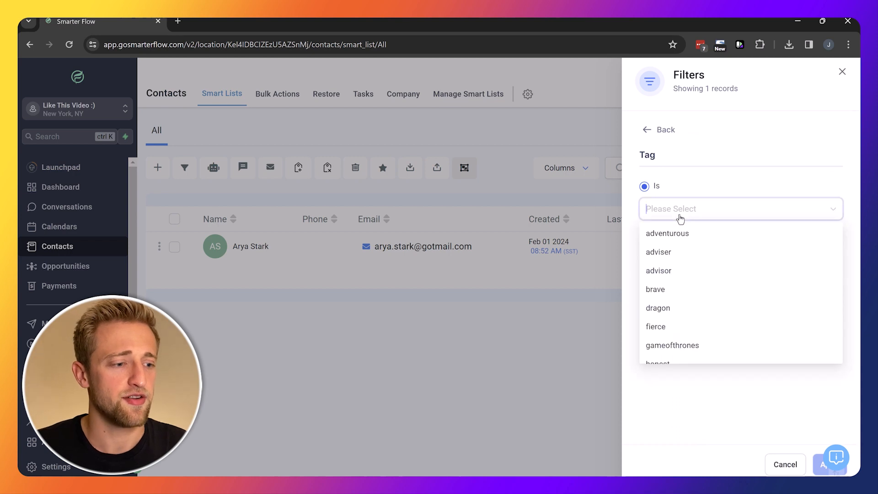
mouse_move(665, 294)
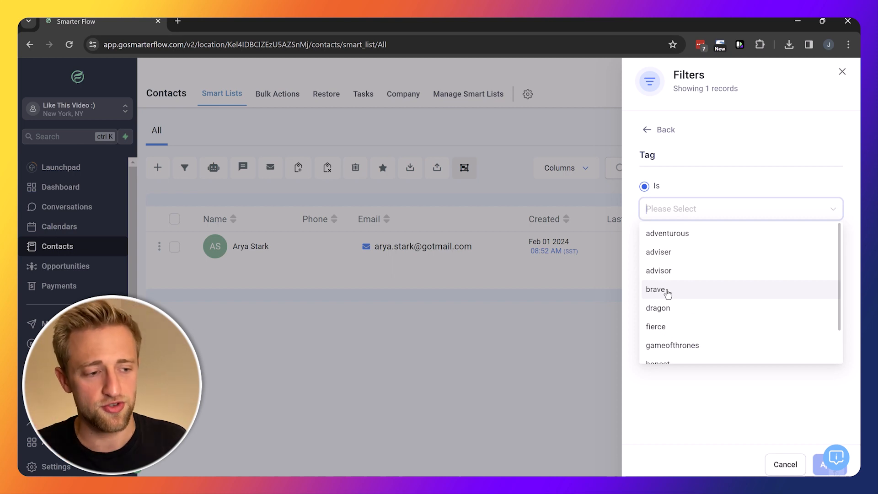
left_click(655, 289)
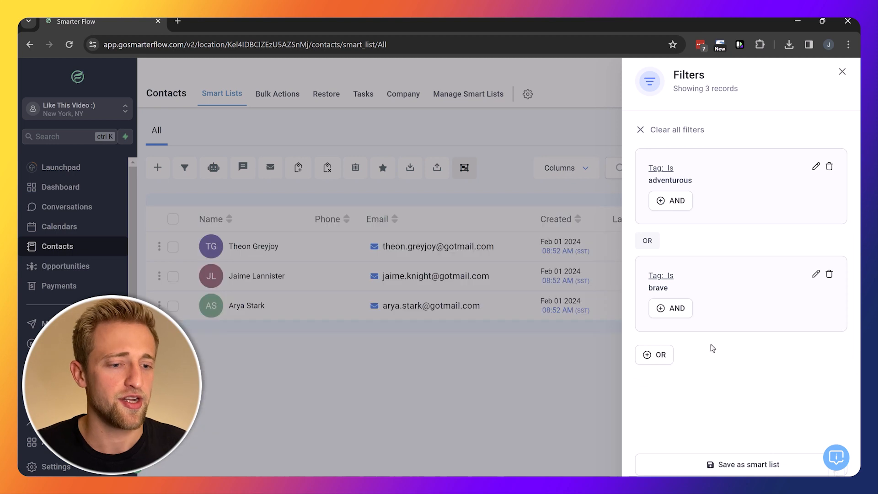
mouse_move(277, 256)
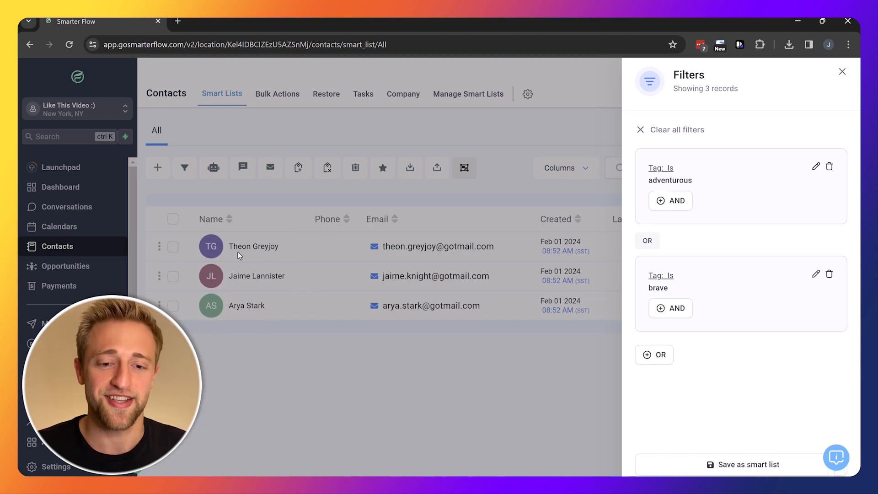
mouse_move(290, 320)
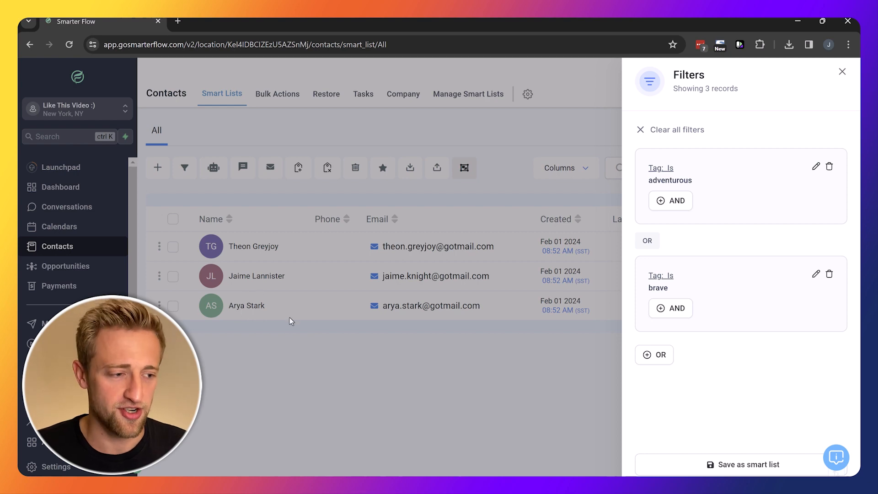
mouse_move(831, 88)
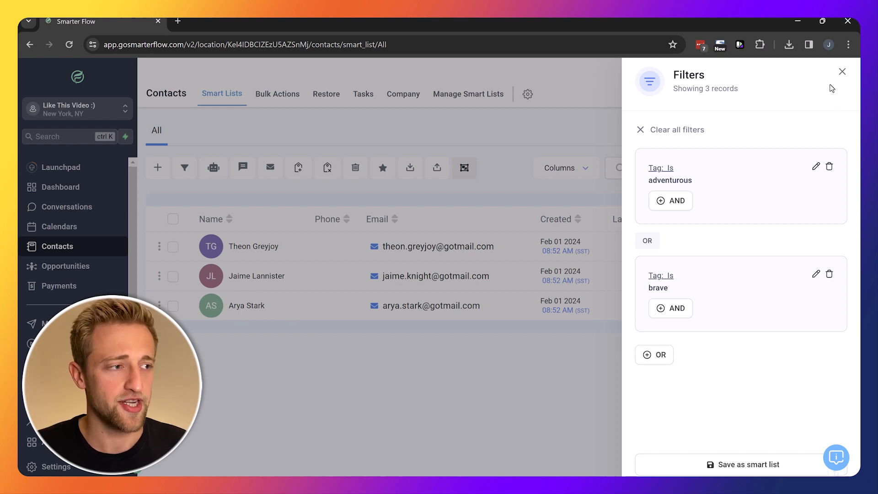
Step: Save the adventurous-or-brave filters as the smart list 'Adventurous and Brave'
left_click(842, 72)
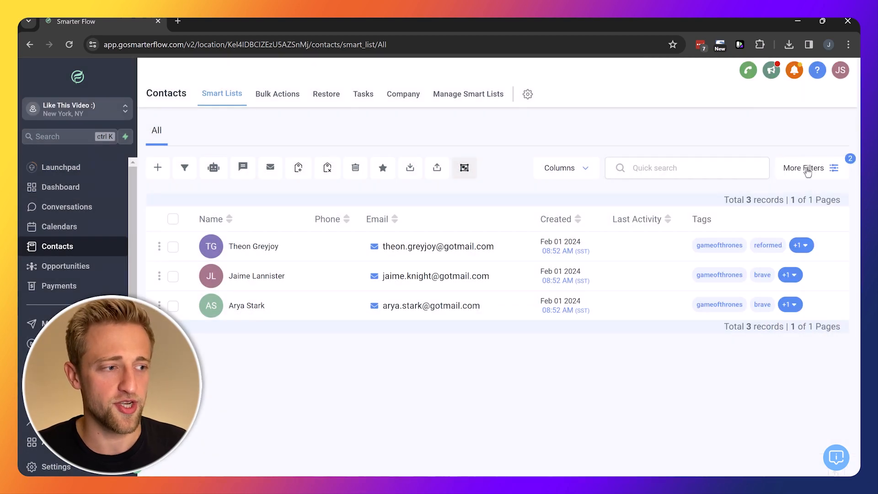
left_click(805, 168)
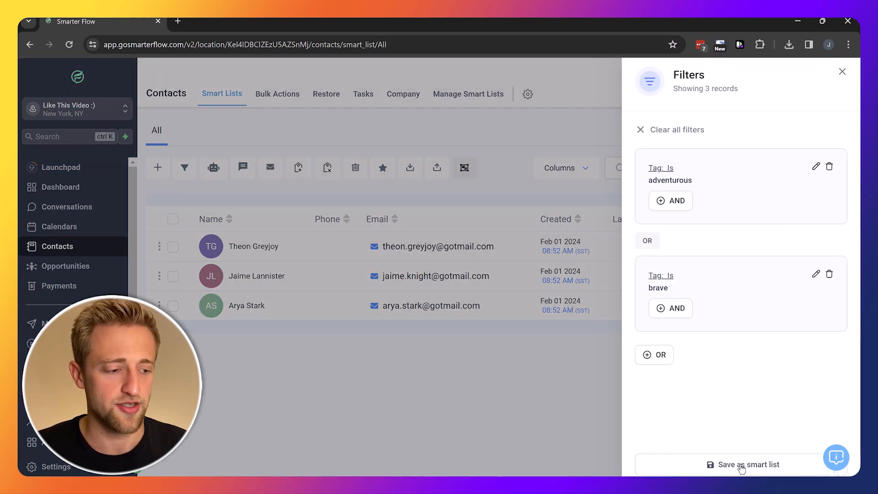
left_click(747, 464)
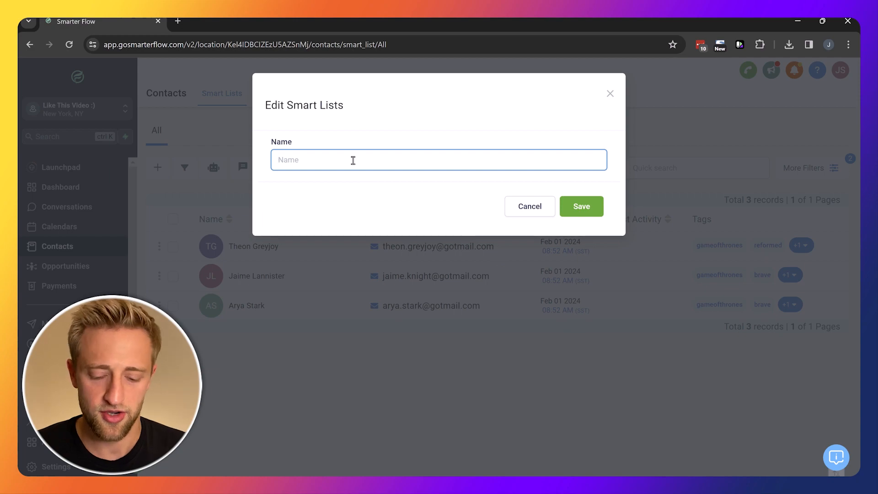
left_click(581, 206)
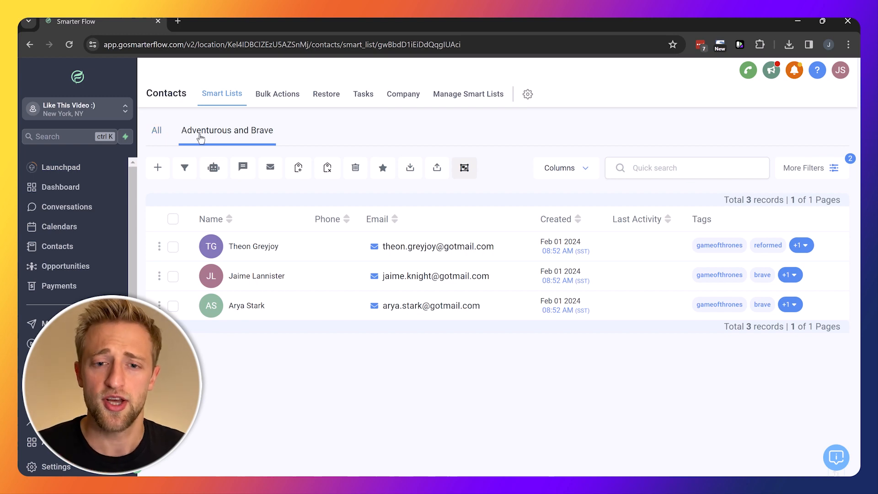
mouse_move(251, 317)
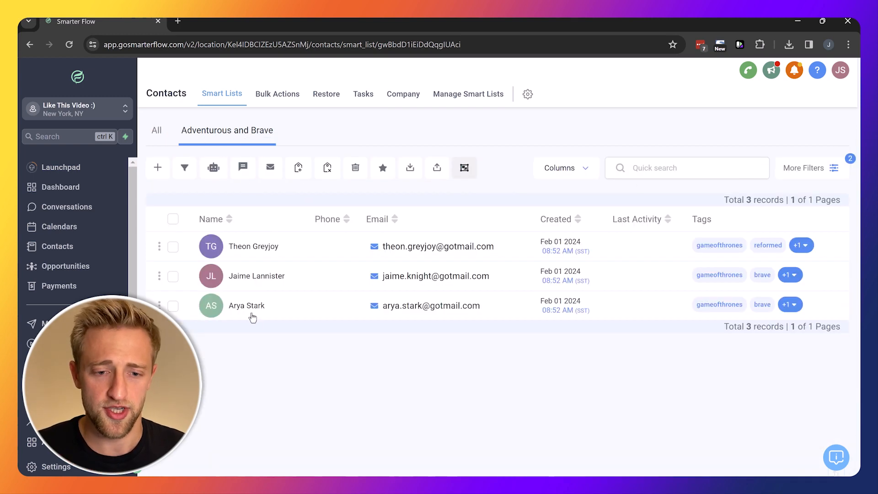
mouse_move(211, 219)
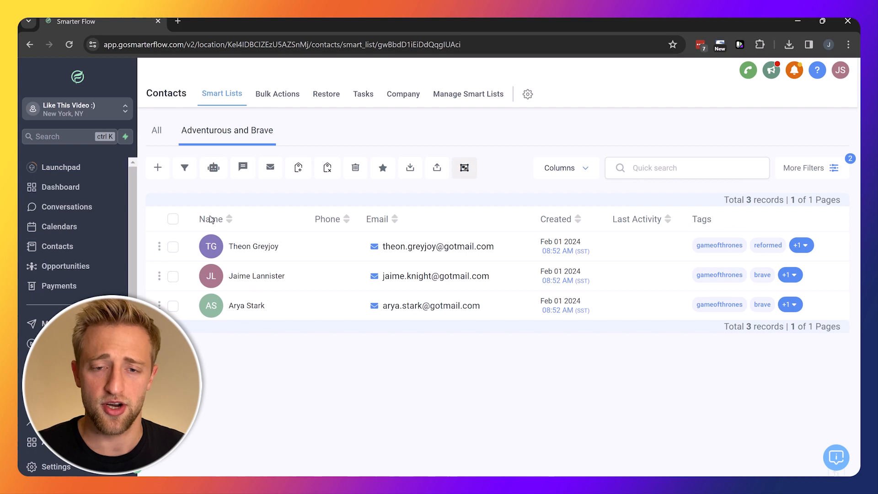
Step: Switch between All and Adventurous and Brave lists, ending on All's 15 contacts
left_click(156, 130)
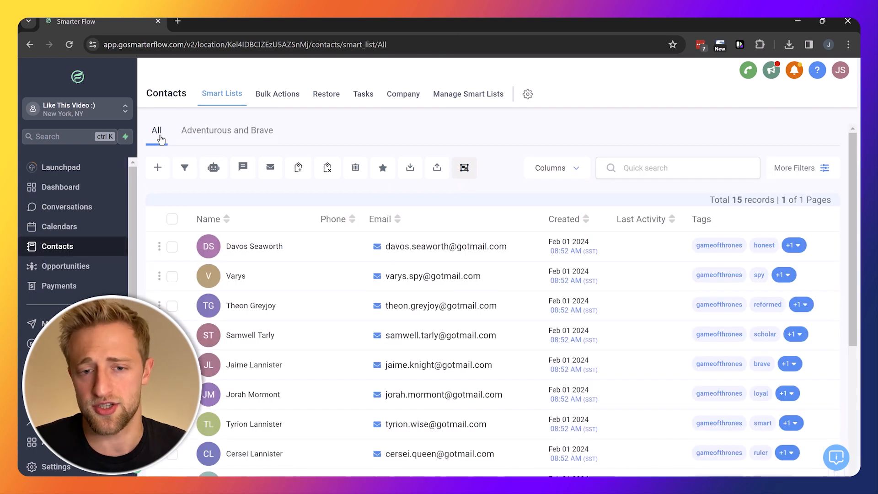
mouse_move(212, 213)
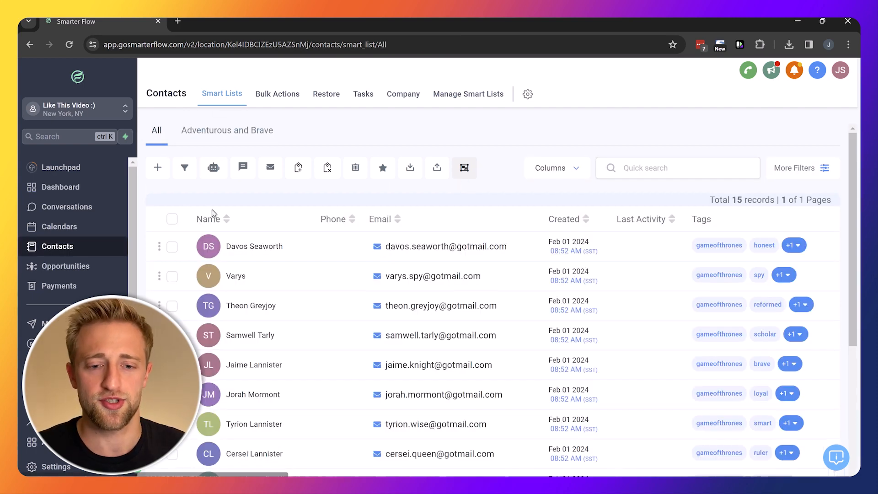
scroll("down", 3)
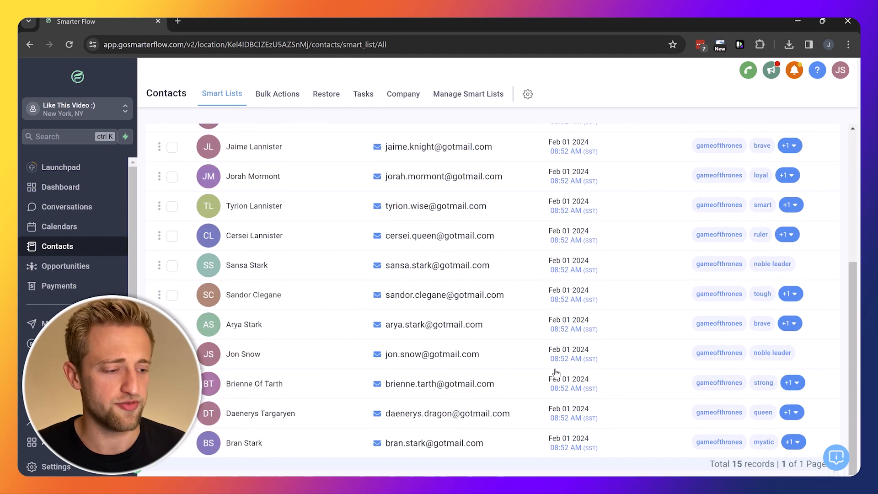
left_click(227, 130)
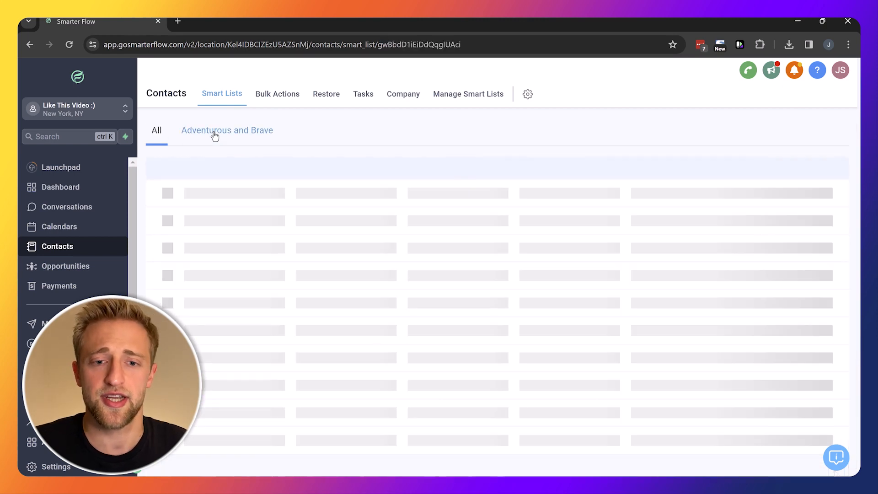
left_click(227, 129)
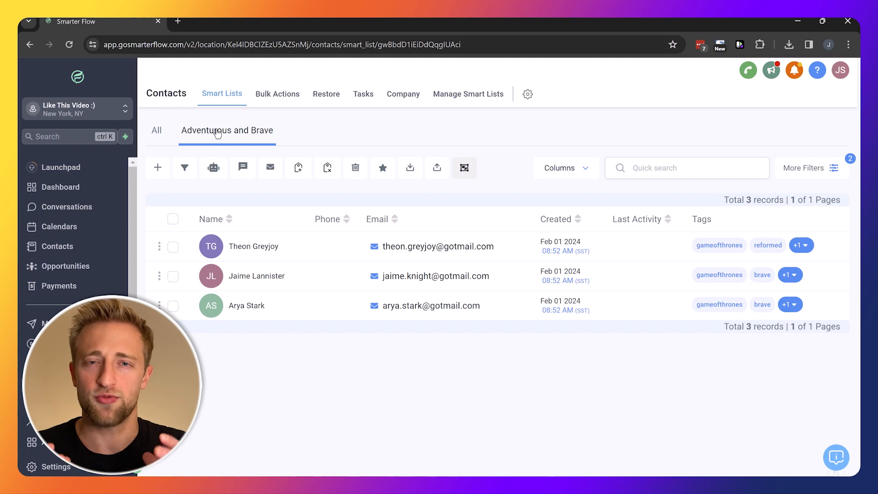
left_click(156, 129)
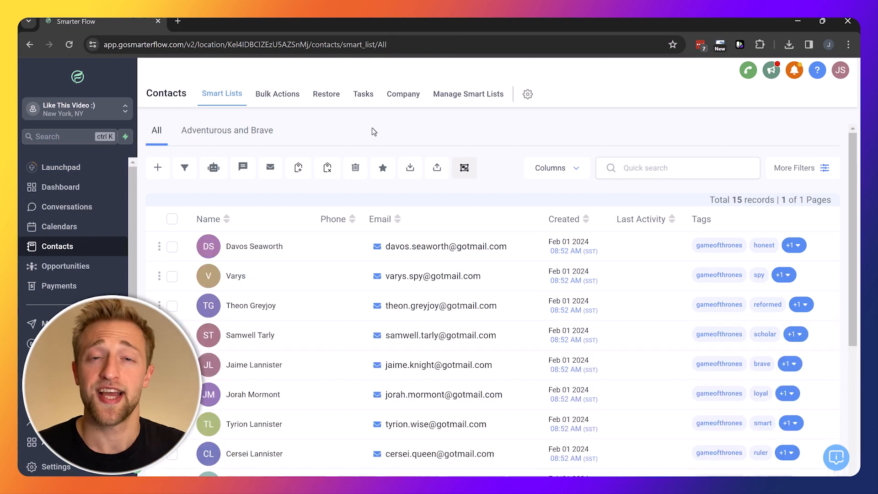
mouse_move(833, 163)
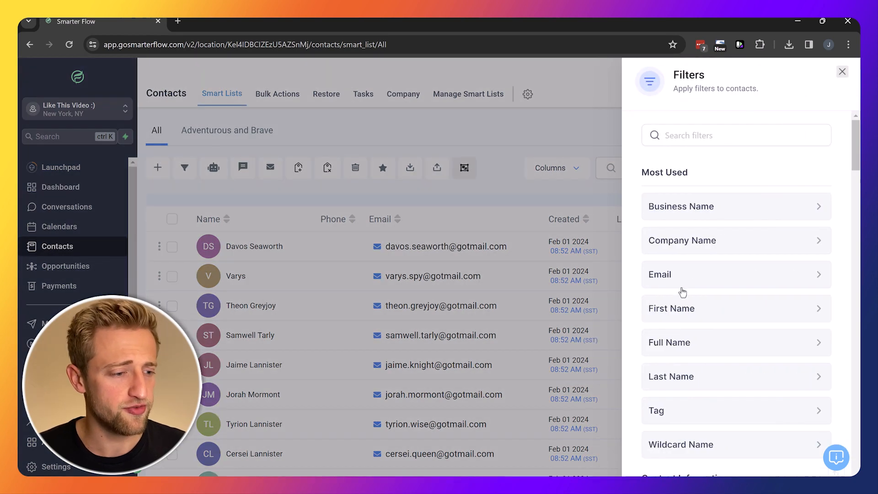
Step: Scroll the contact filters panel down to the Contact Activity section
scroll("down", 3)
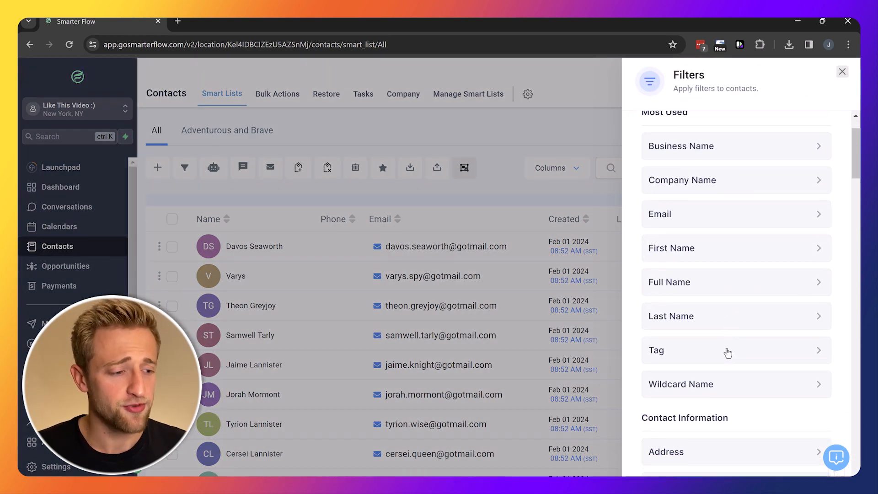
scroll("down", 3)
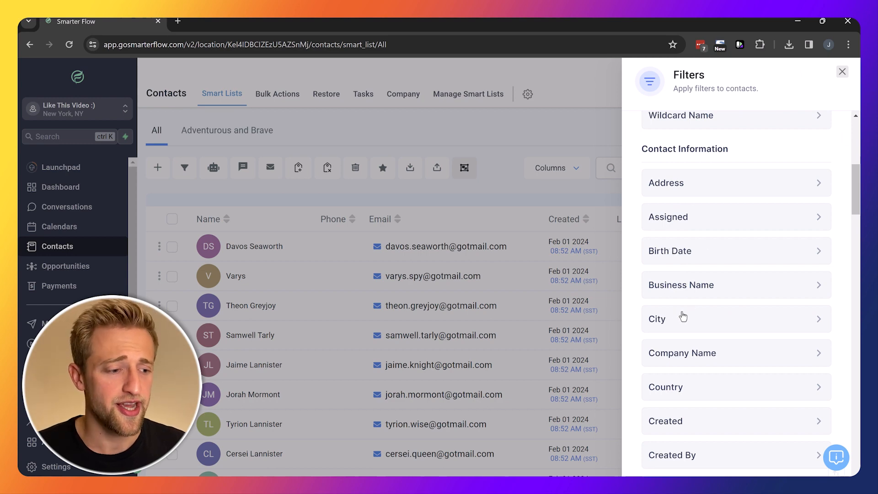
scroll("down", 3)
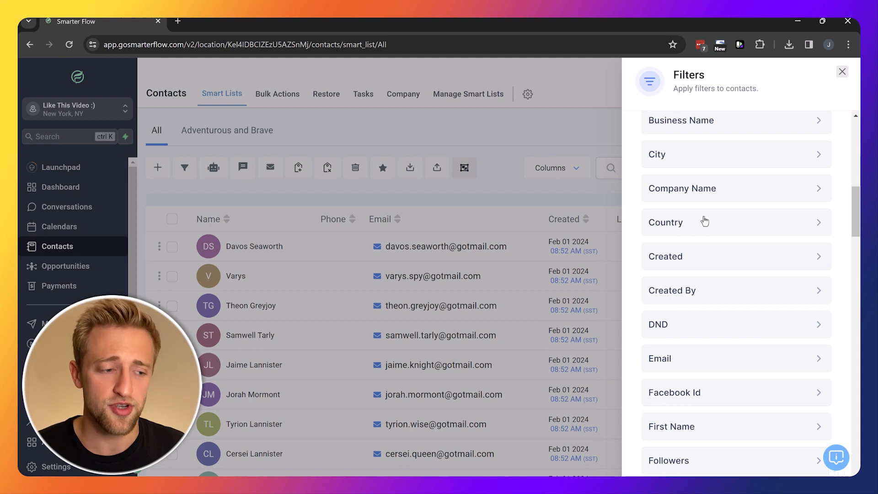
scroll("down", 3)
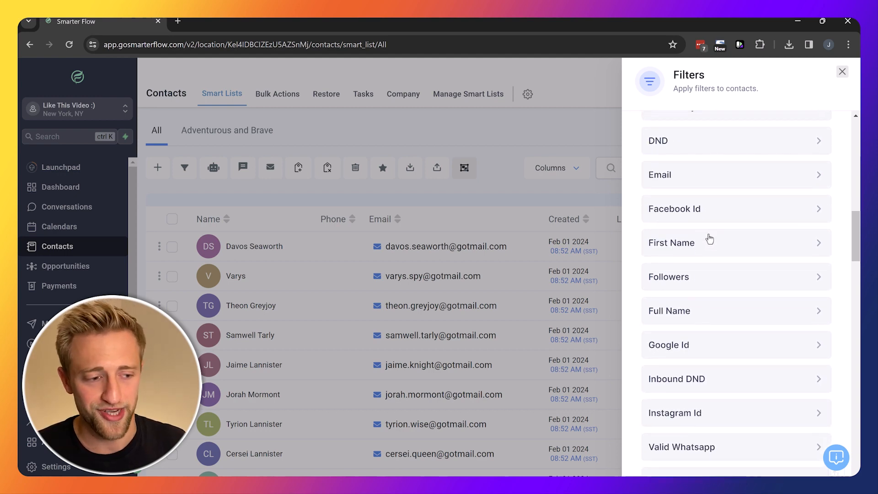
scroll("down", 3)
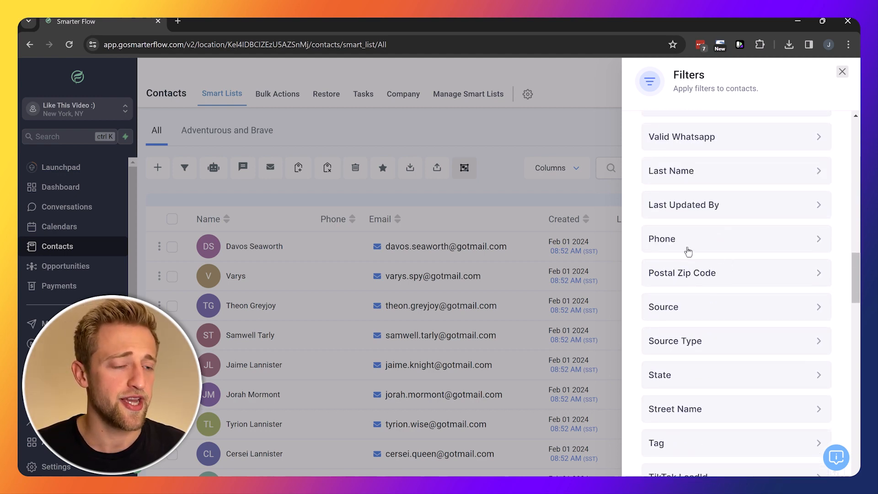
mouse_move(699, 204)
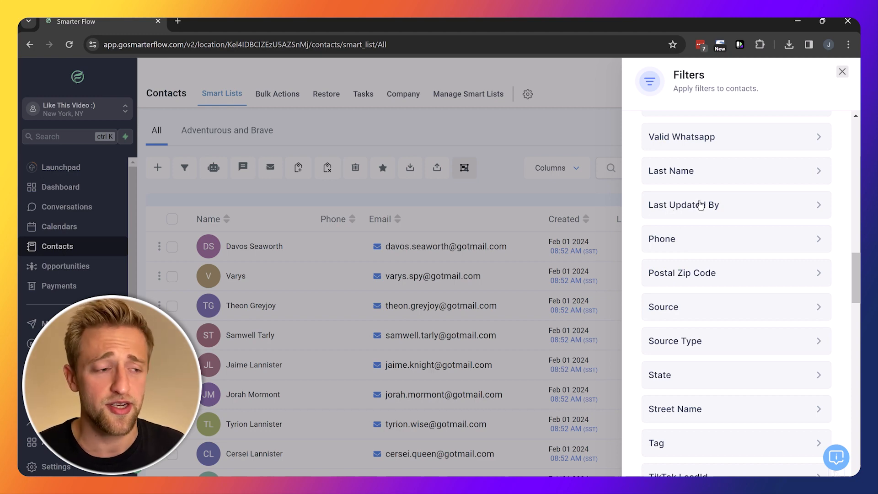
scroll("down", 3)
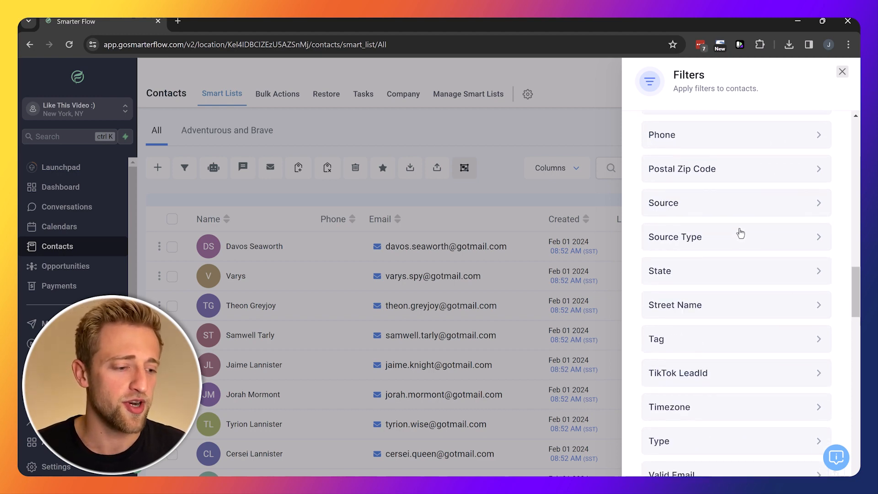
scroll("down", 3)
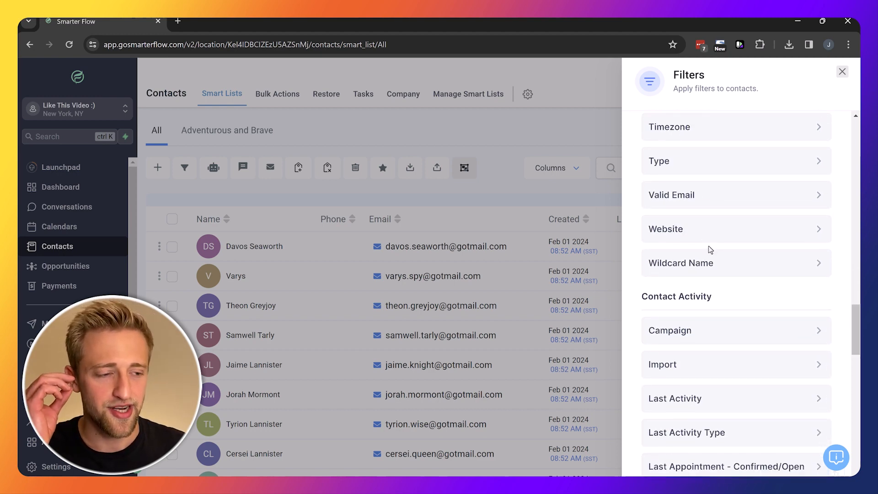
scroll("down", 3)
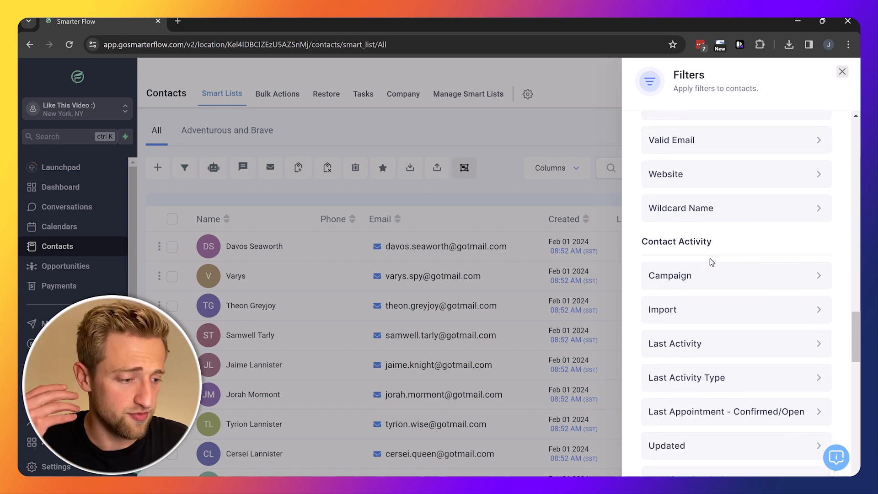
mouse_move(714, 279)
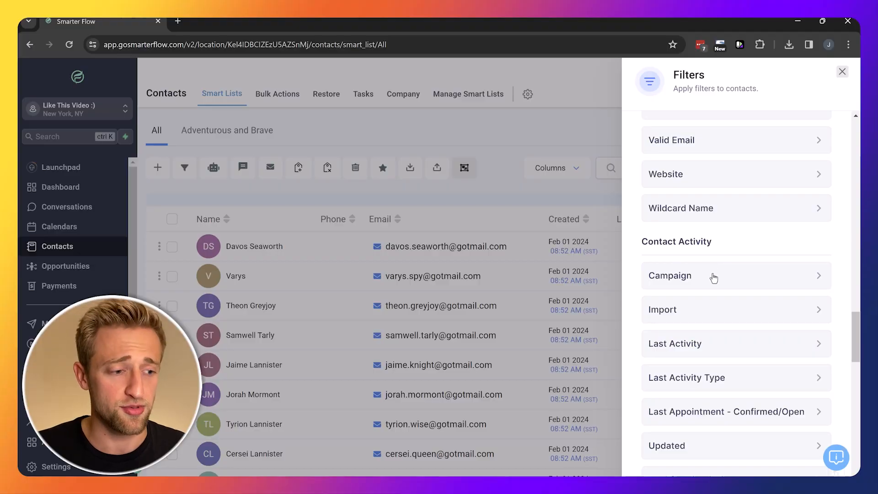
mouse_move(706, 280)
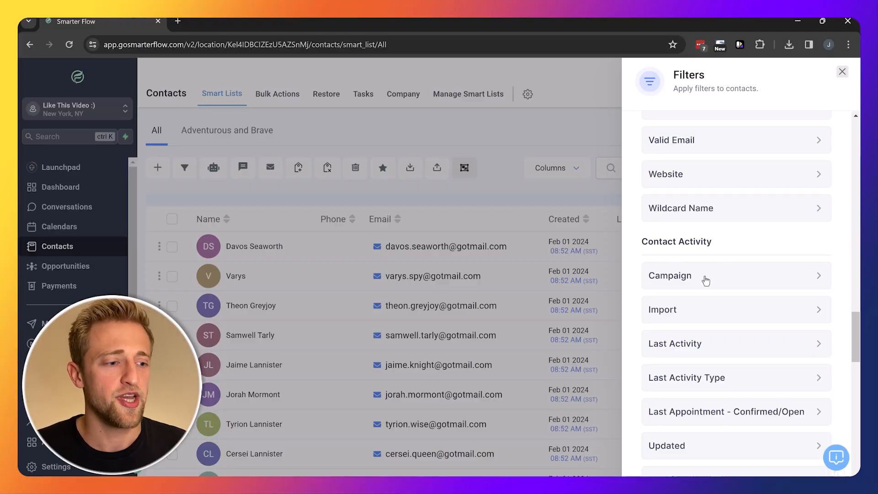
Step: Open the Campaign filter to show conditions like 'Has active campaign'
left_click(669, 275)
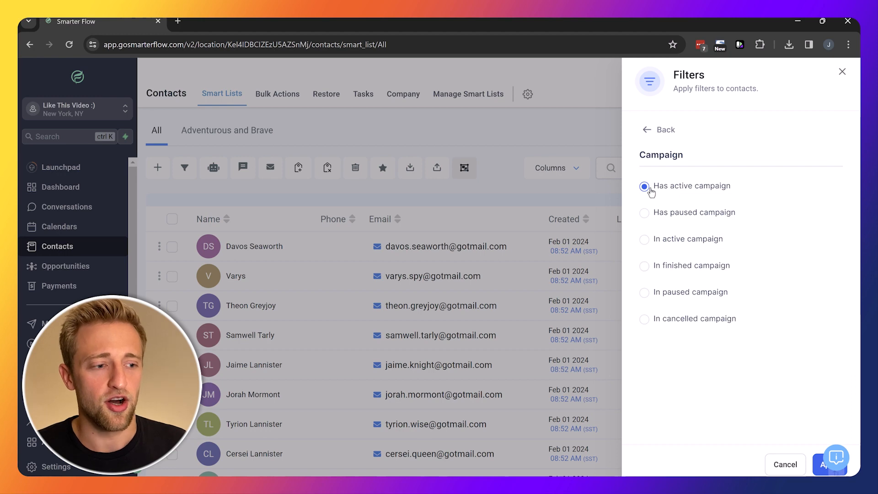
mouse_move(645, 323)
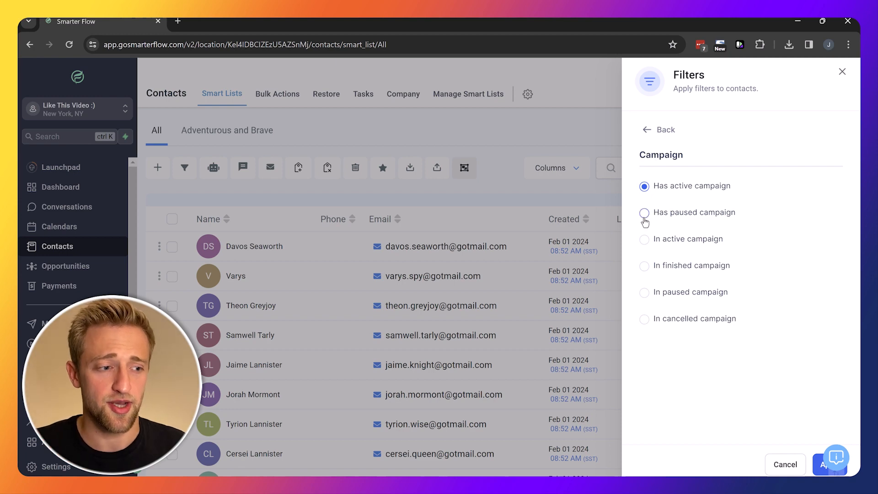
mouse_move(645, 267)
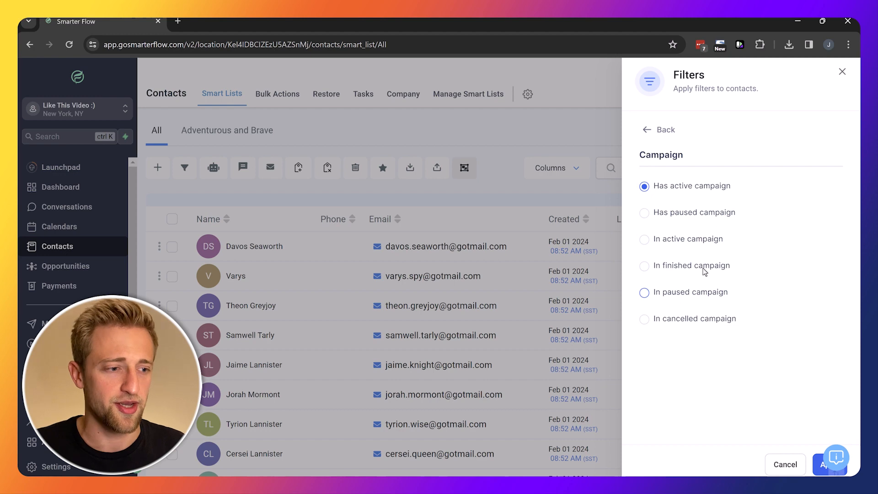
Step: Go back from Campaign conditions and scroll the filter categories to Tag
left_click(658, 129)
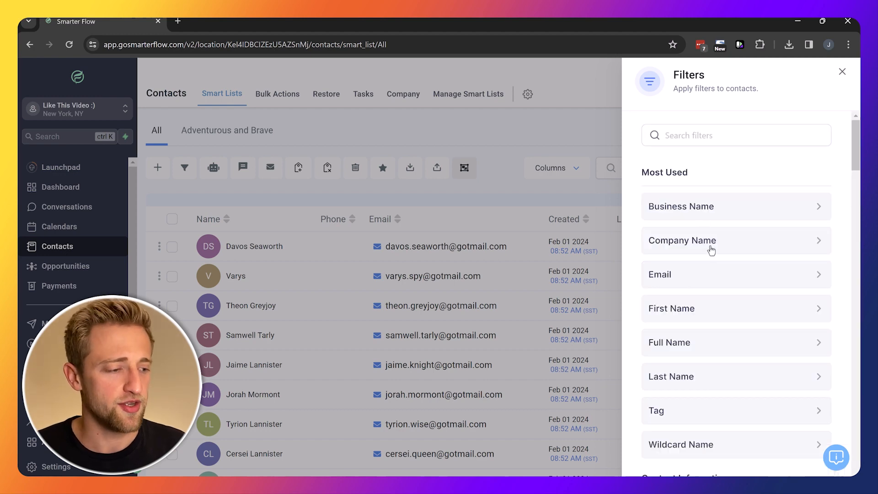
scroll("down", 3)
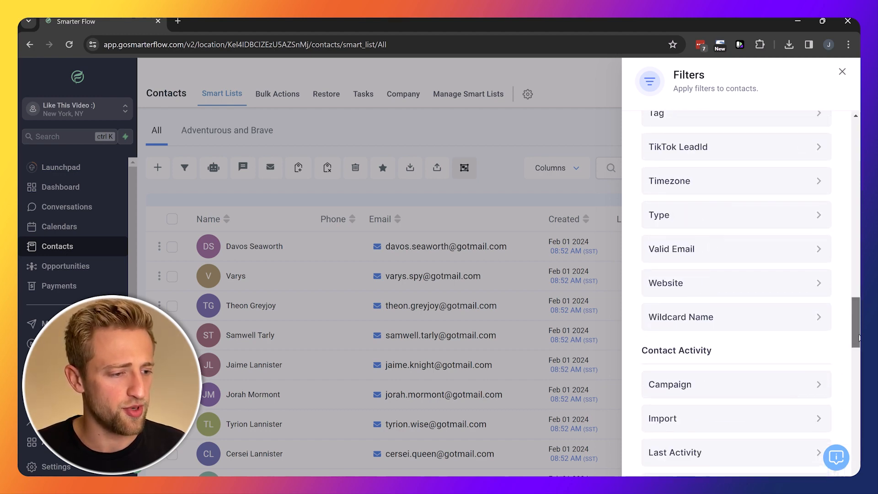
scroll("down", 3)
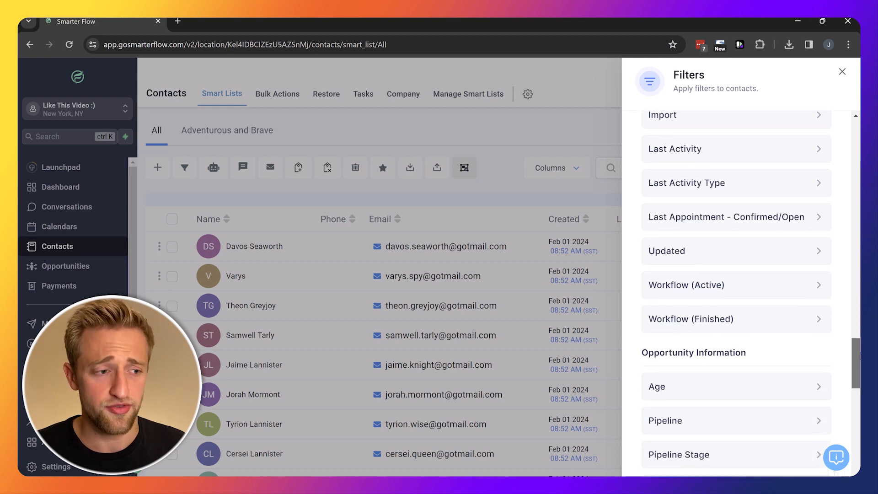
scroll("down", 3)
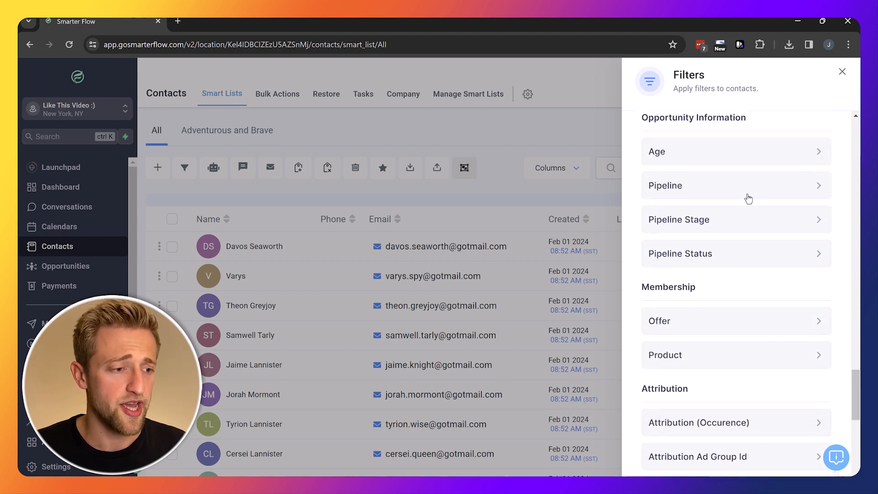
mouse_move(661, 227)
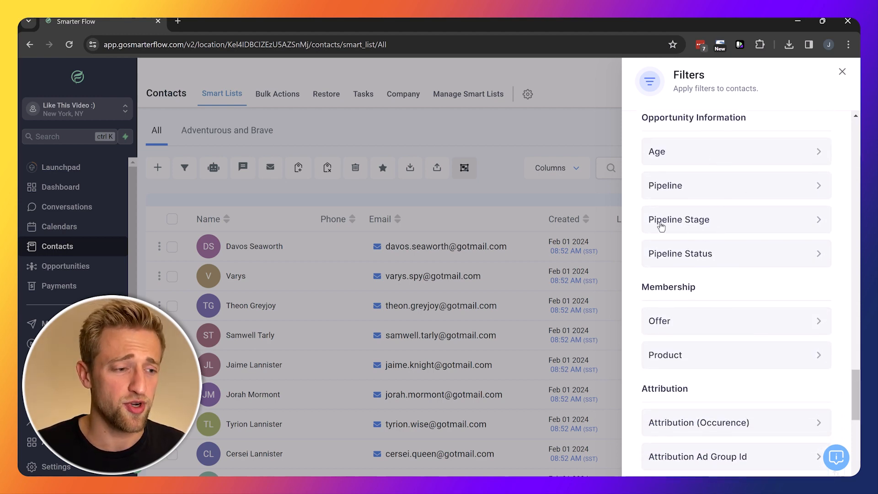
mouse_move(660, 230)
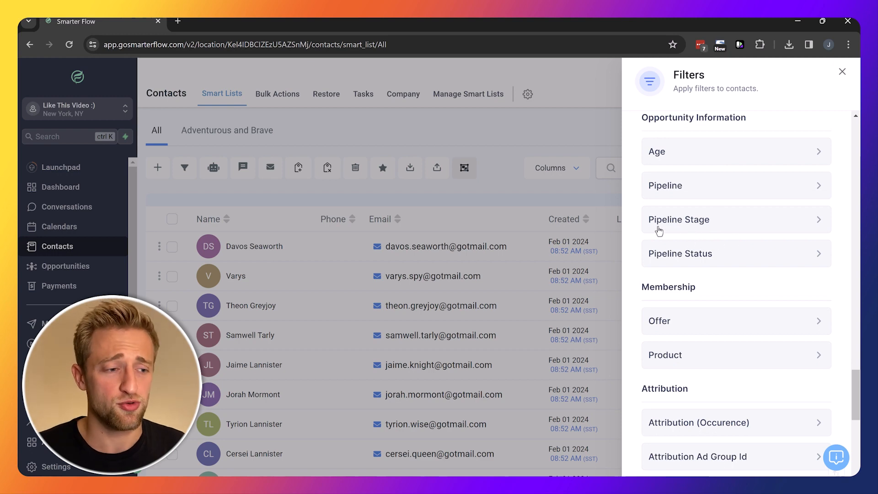
mouse_move(719, 268)
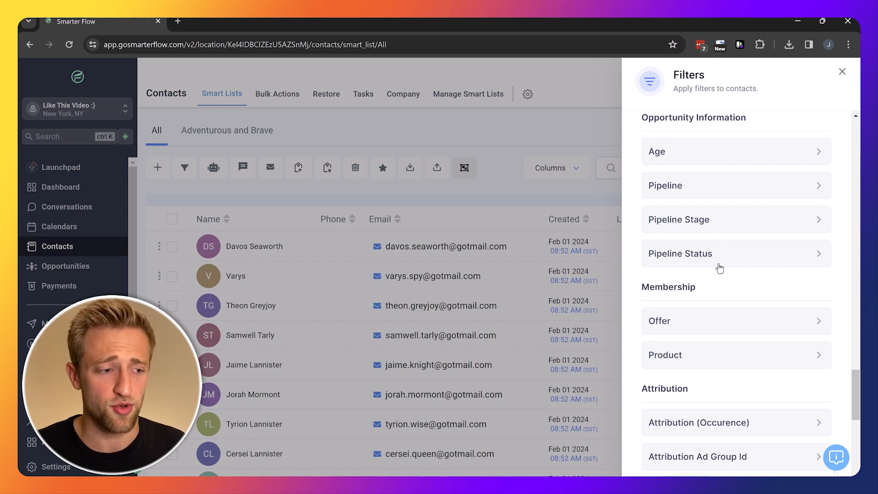
scroll("down", 3)
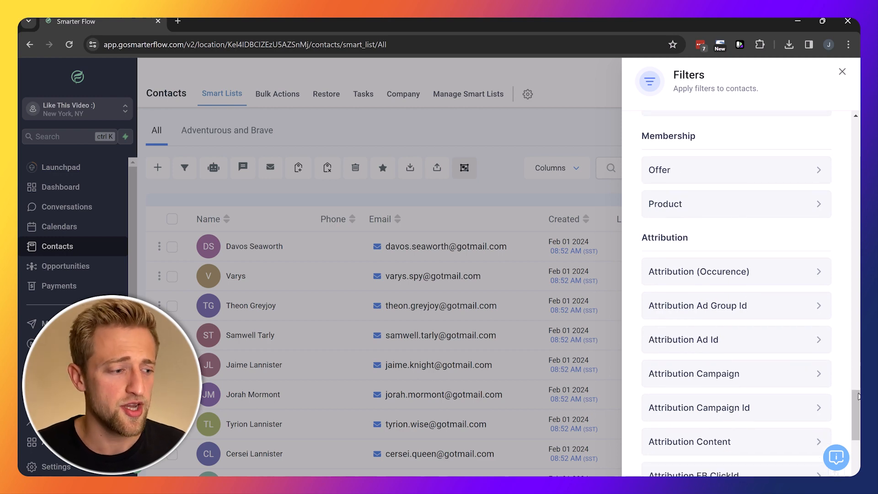
mouse_move(700, 179)
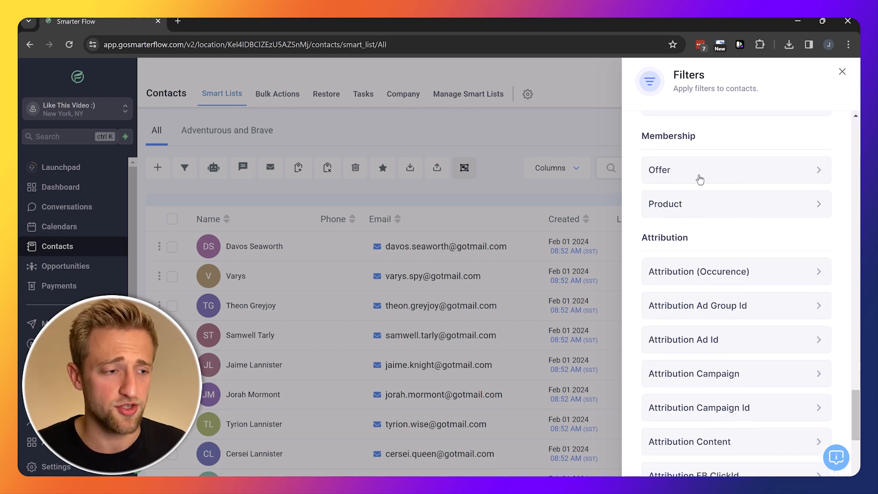
scroll("down", 3)
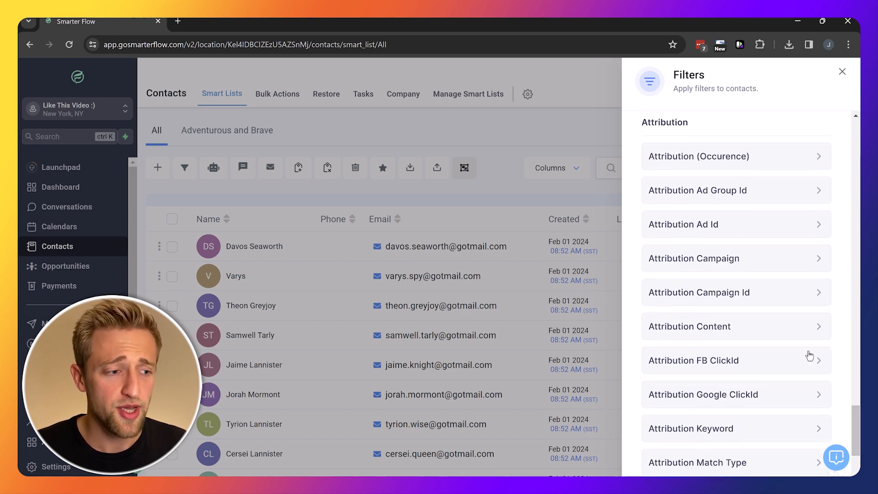
mouse_move(704, 366)
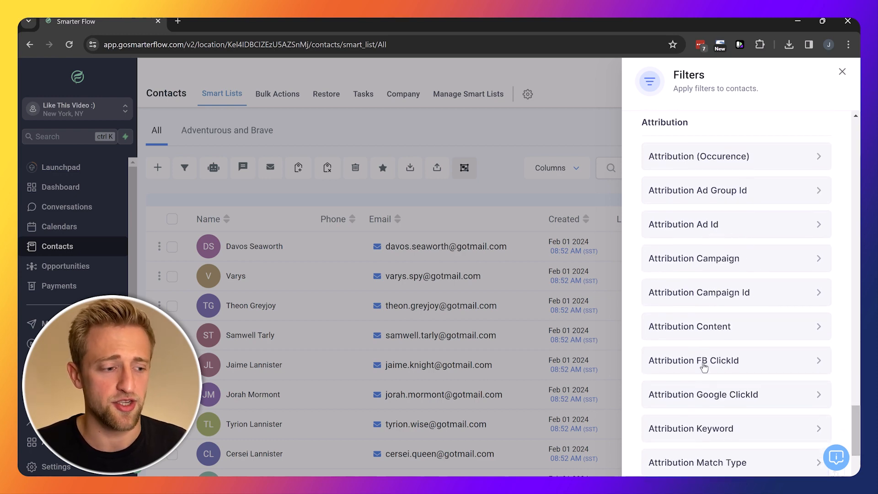
mouse_move(816, 402)
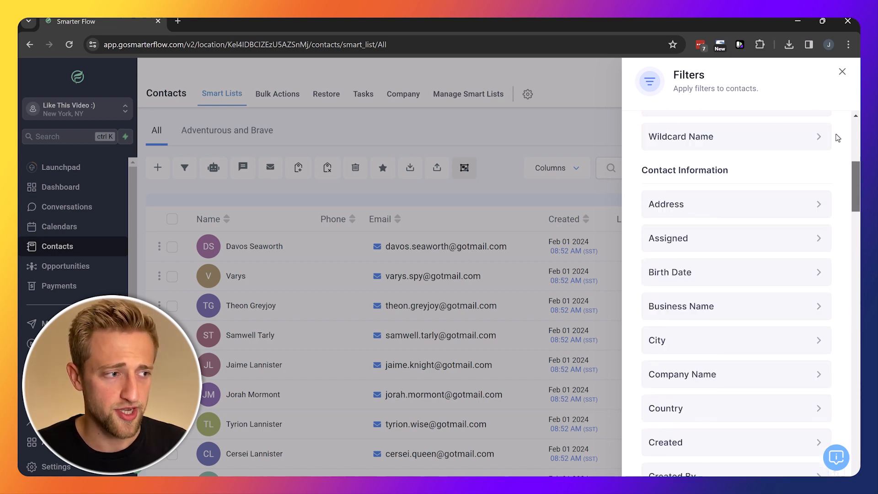
scroll("up", 3)
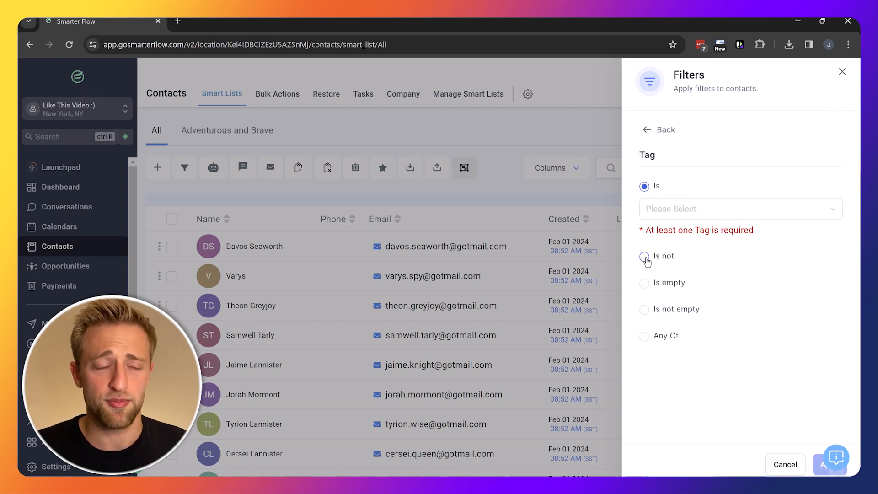
Step: Apply a Tag 'Is not' filter excluding contacts tagged 'honest'
left_click(645, 256)
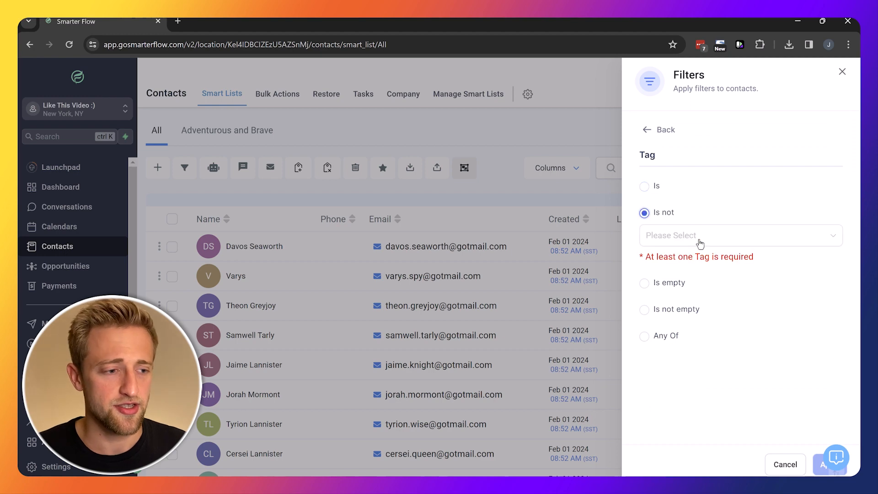
left_click(739, 235)
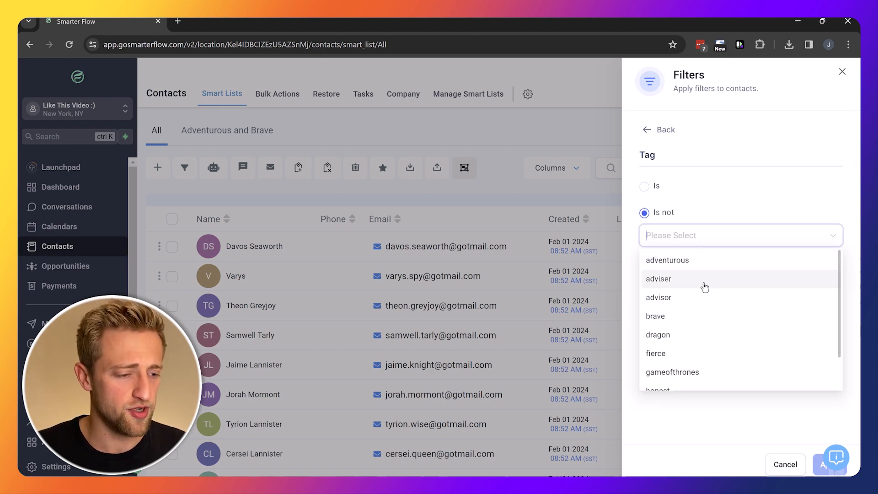
scroll("down", 3)
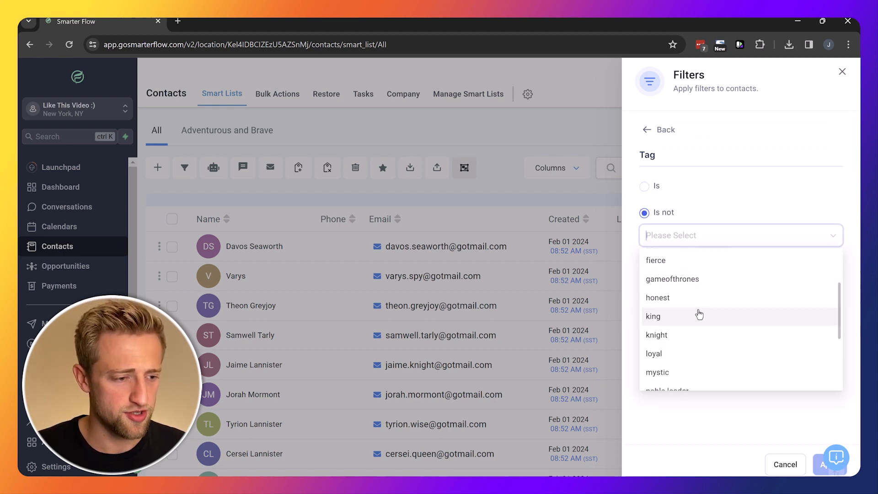
left_click(658, 297)
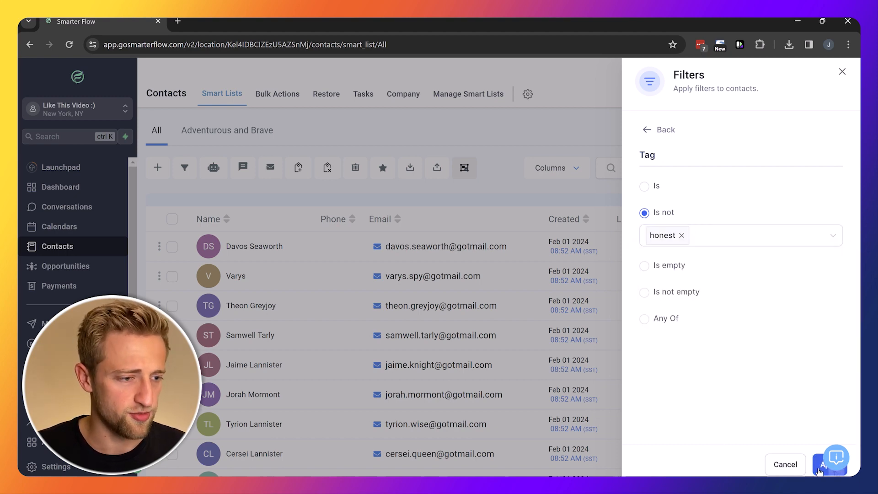
left_click(829, 464)
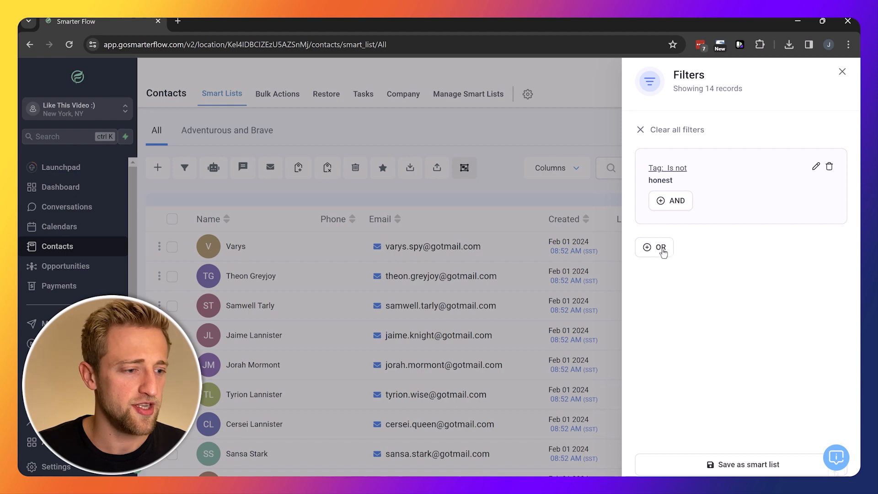
mouse_move(735, 469)
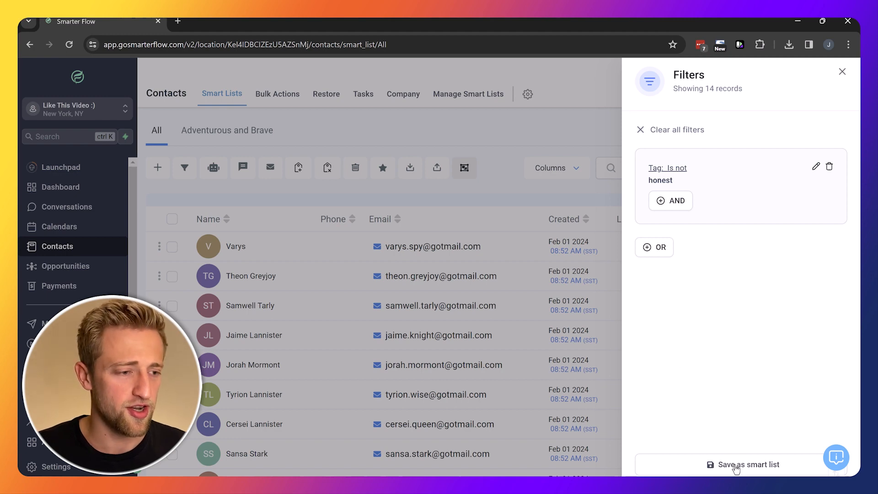
Step: Save the 14 filtered contacts as a smart list named 'LIARS'
left_click(745, 464)
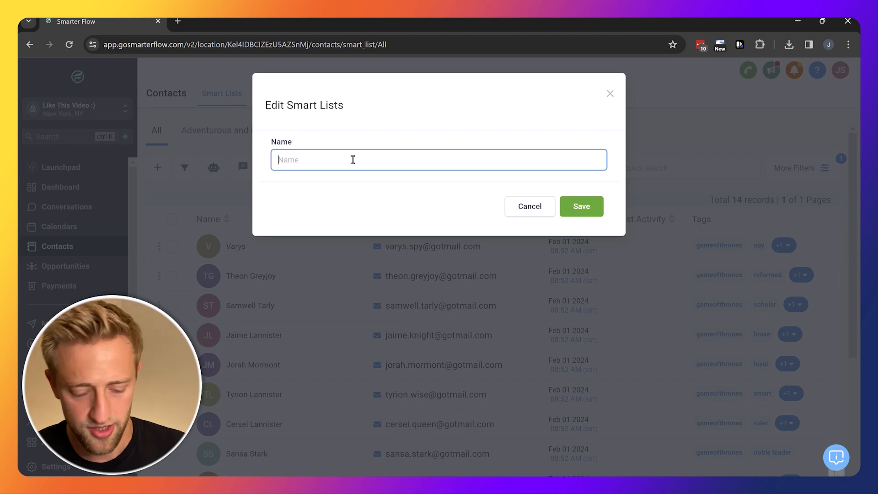
type("LIAR")
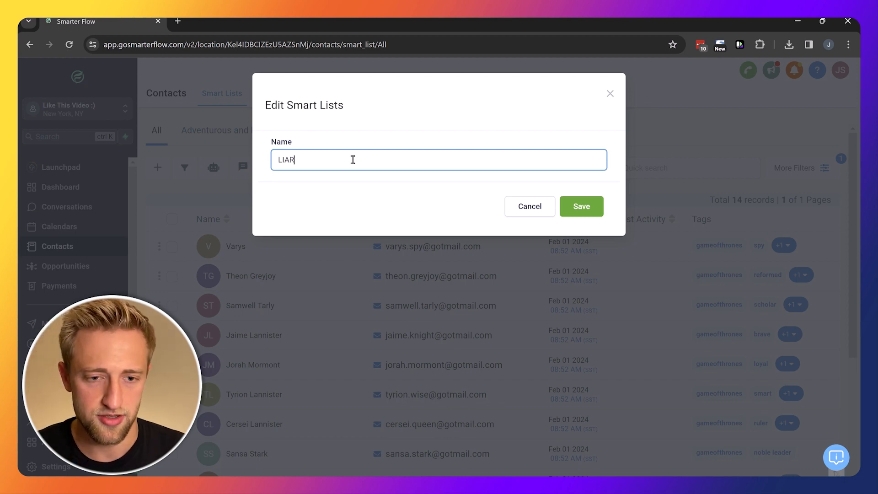
type("S")
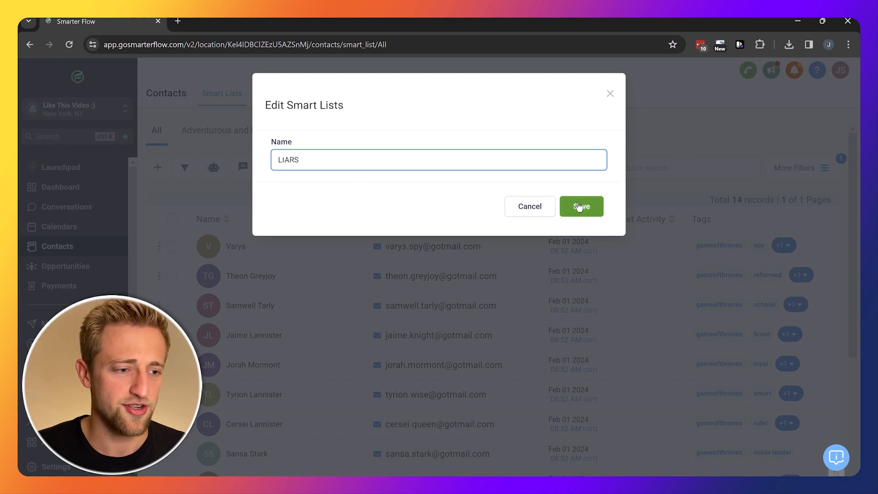
left_click(580, 207)
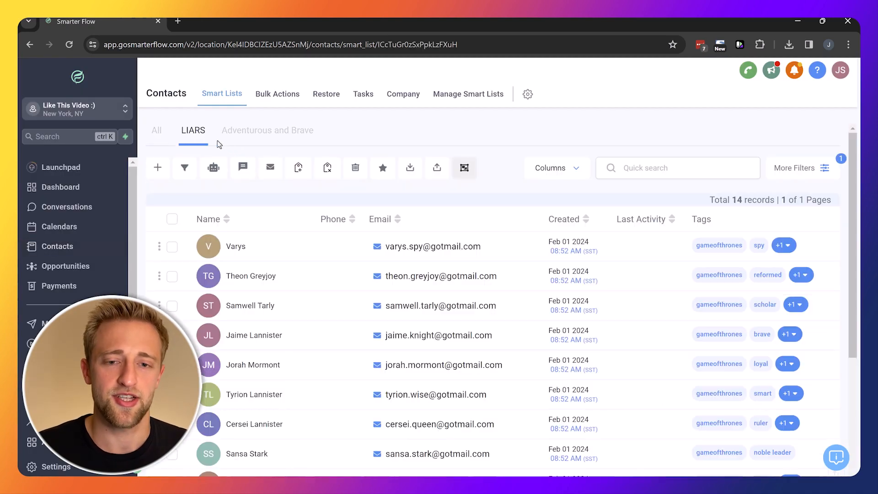
left_click(157, 129)
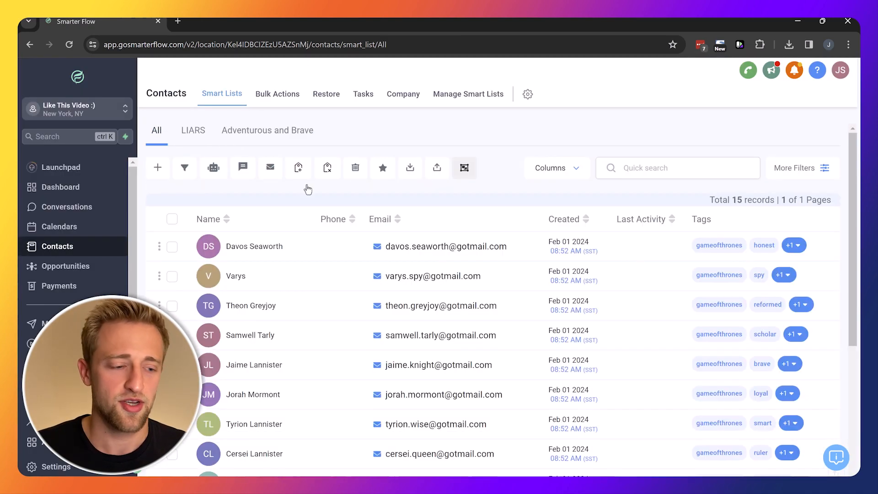
scroll("down", 3)
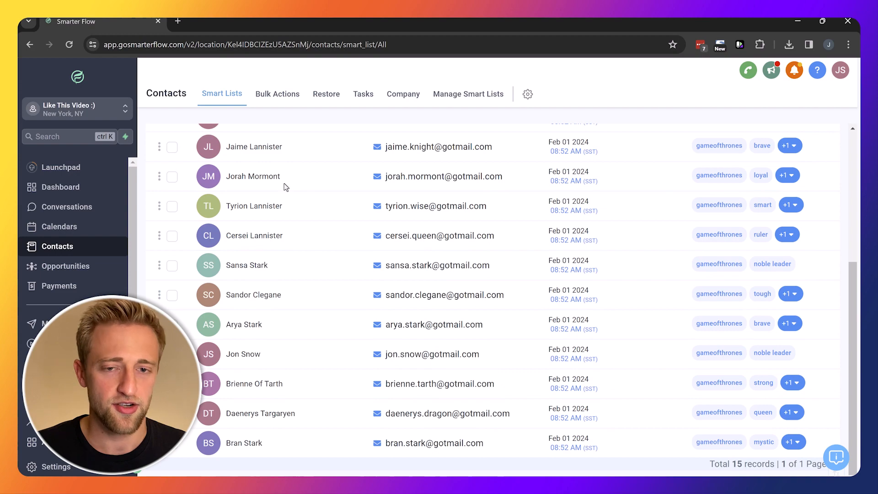
left_click(192, 130)
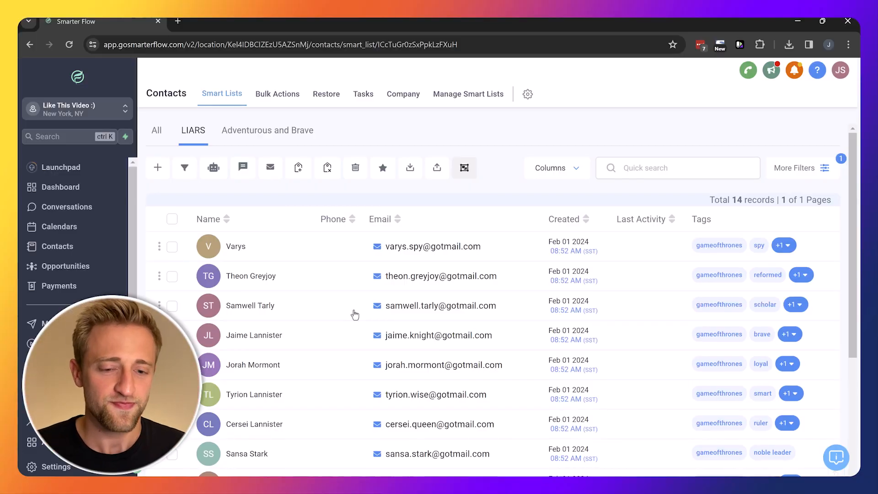
left_click(267, 130)
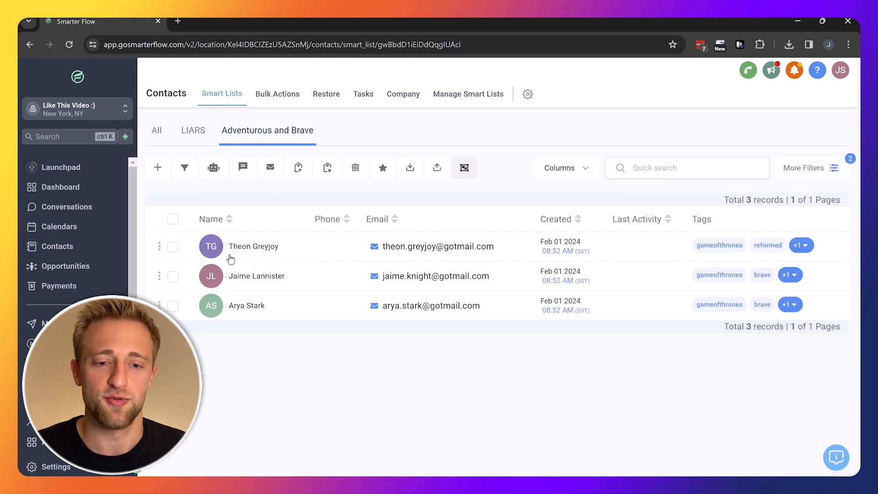
mouse_move(234, 312)
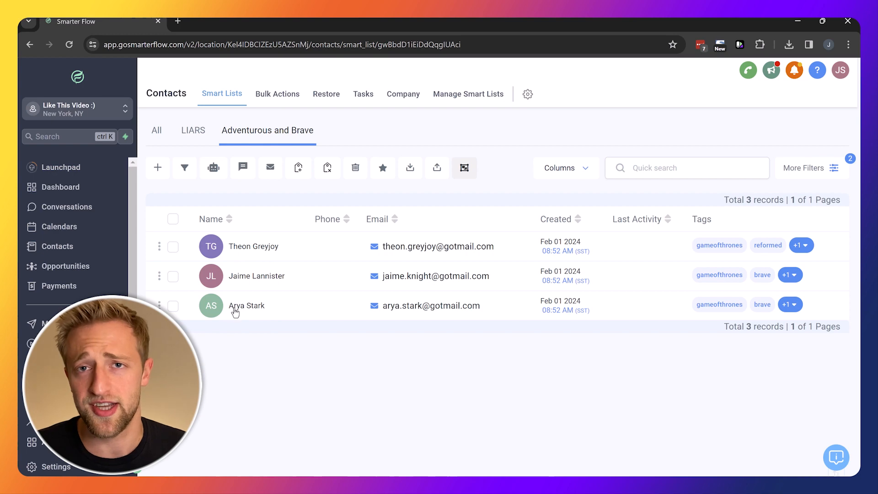
mouse_move(285, 348)
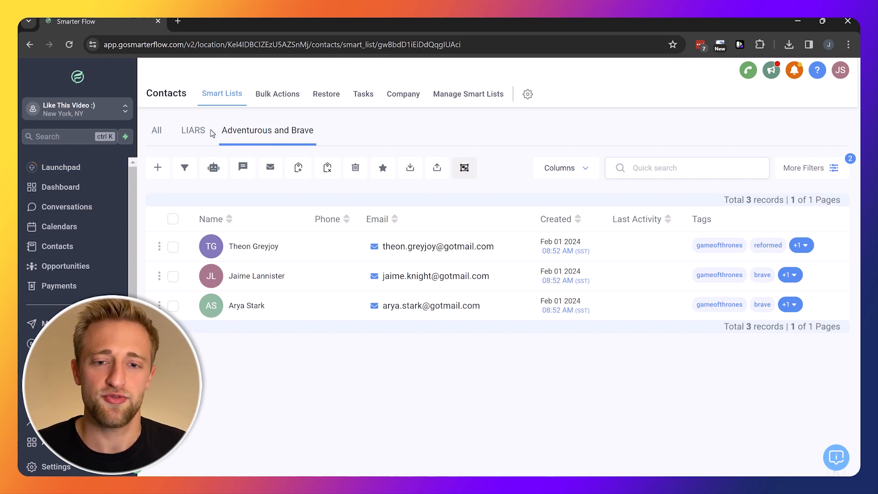
mouse_move(255, 140)
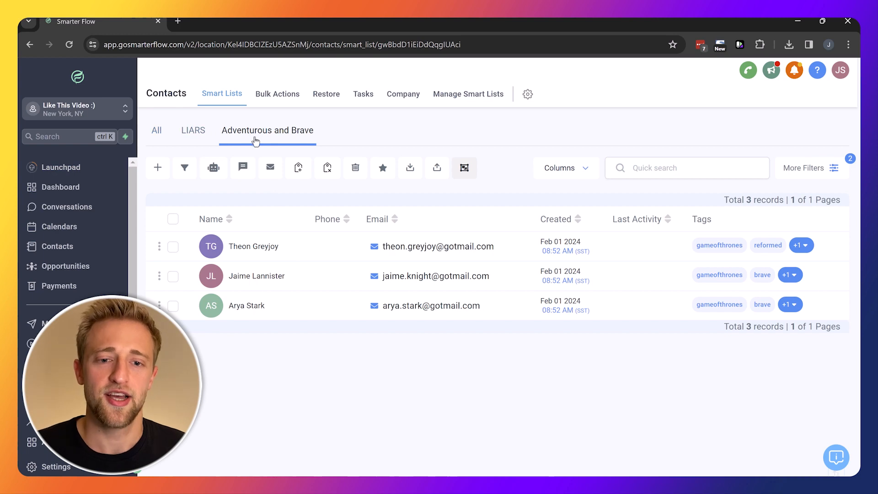
mouse_move(173, 219)
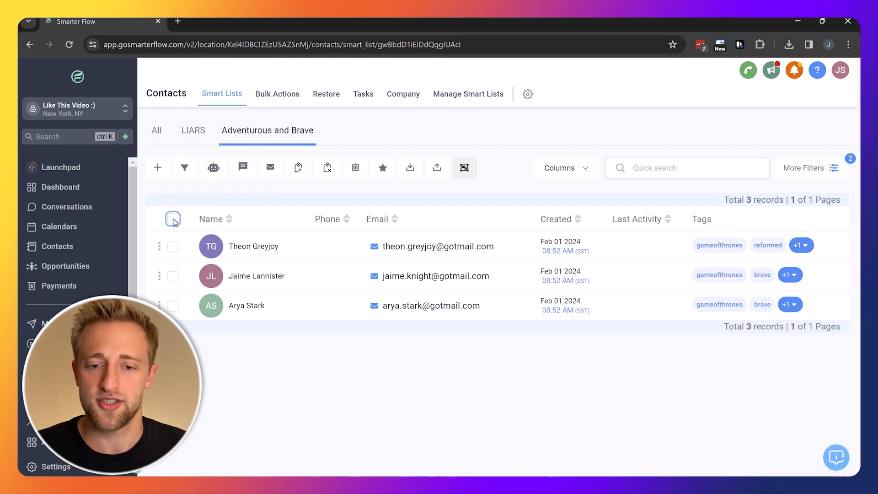
Step: Tick the header checkbox to select all three Adventurous and Brave contacts
left_click(172, 219)
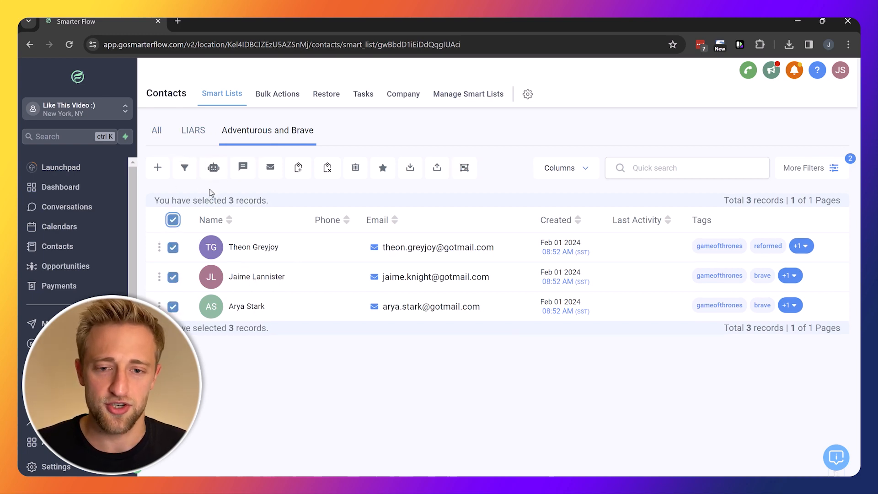
mouse_move(184, 167)
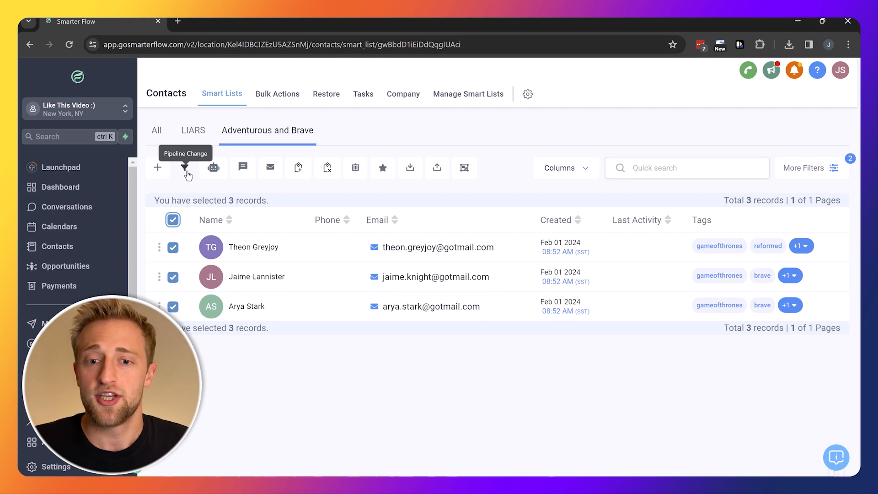
mouse_move(213, 168)
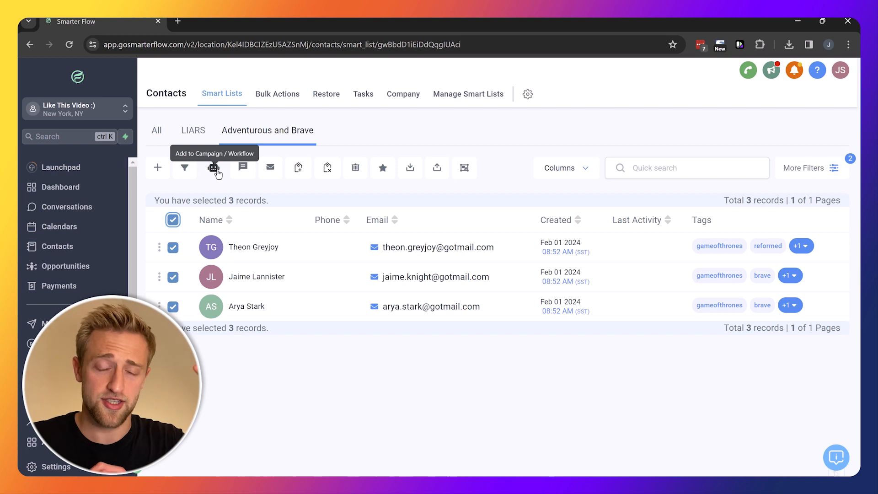
mouse_move(242, 173)
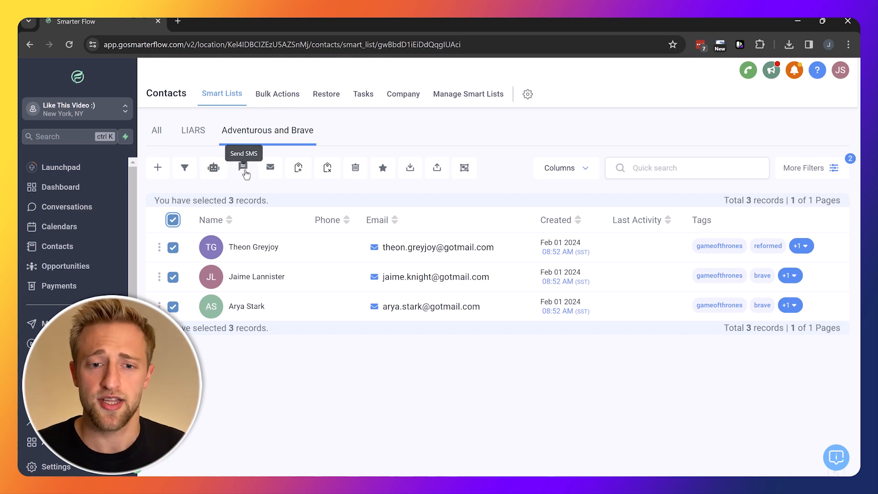
mouse_move(297, 168)
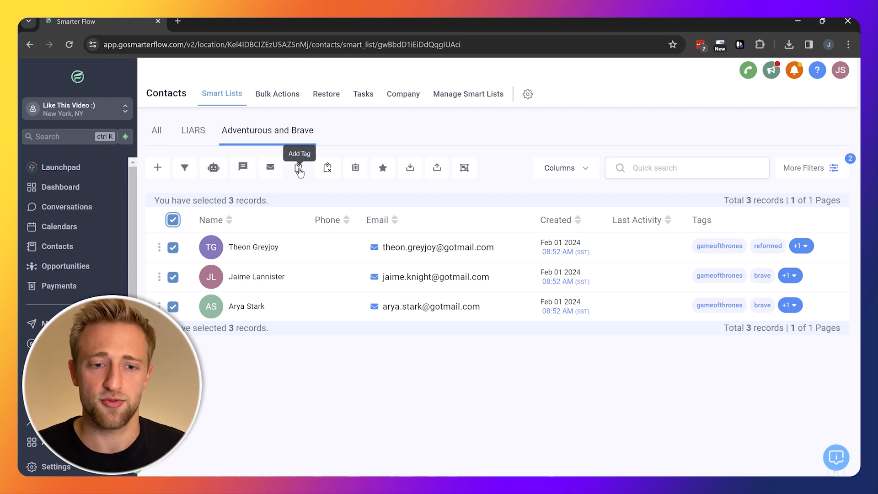
mouse_move(301, 173)
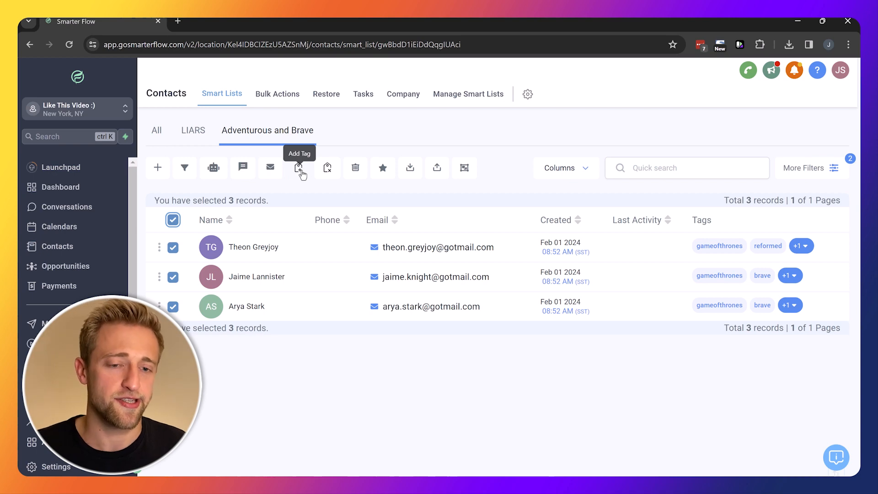
mouse_move(764, 282)
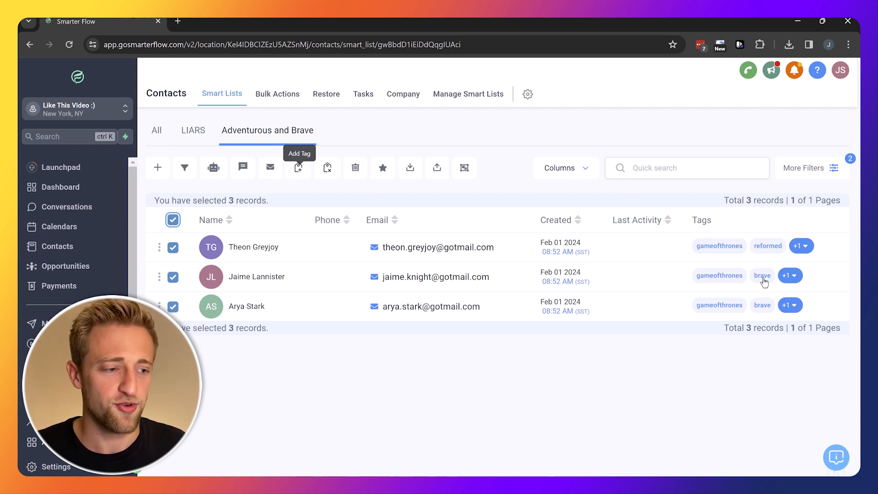
mouse_move(355, 168)
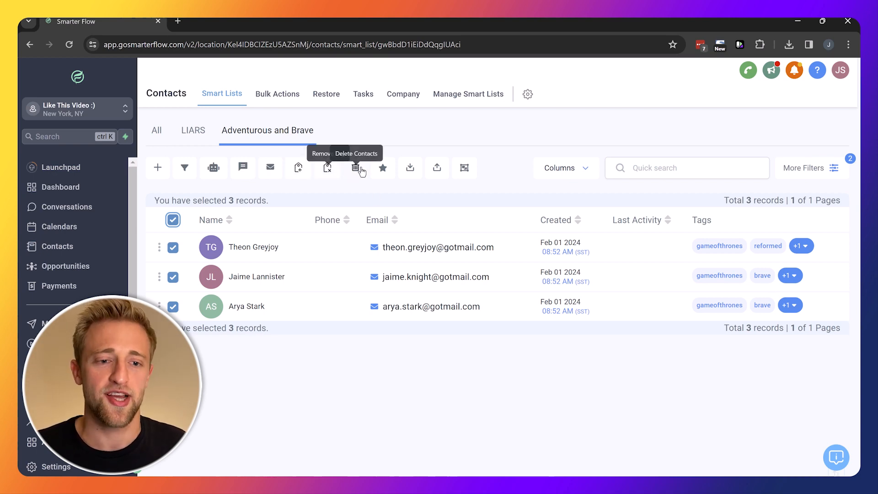
mouse_move(414, 167)
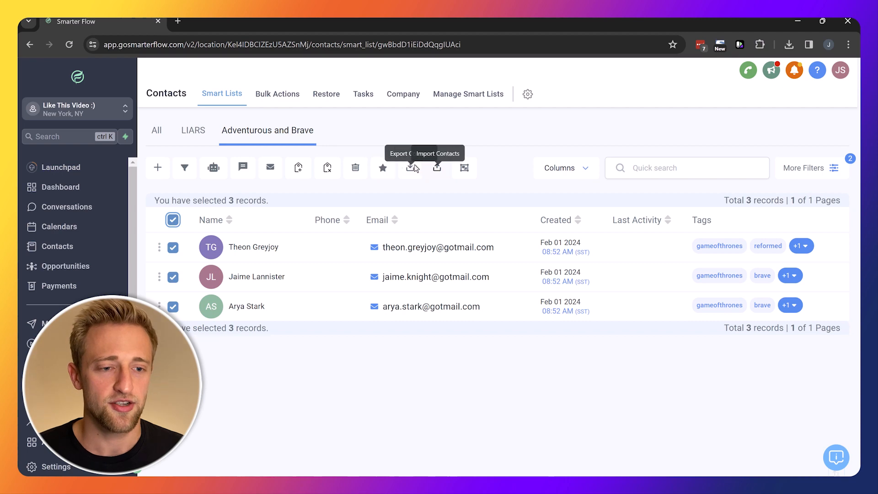
mouse_move(464, 167)
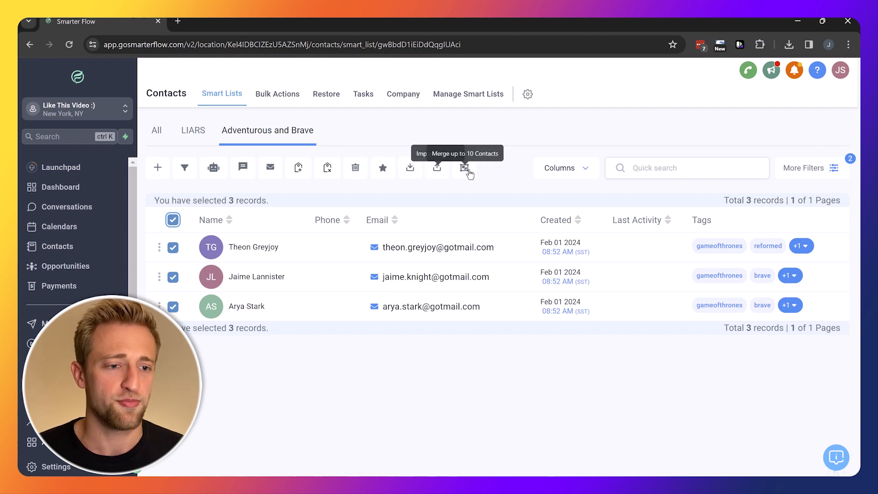
mouse_move(382, 137)
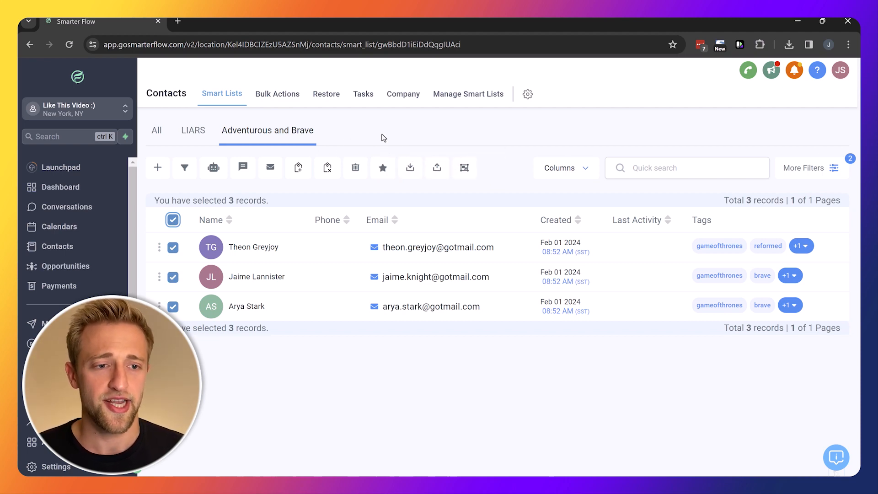
mouse_move(429, 131)
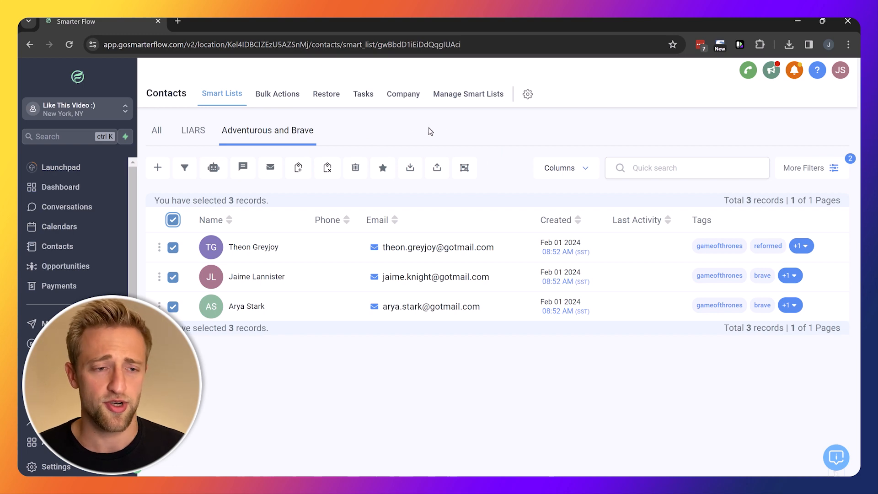
Step: Reorder smart lists so Adventurous and Brave precedes LIARS, then reopen its contacts
left_click(468, 93)
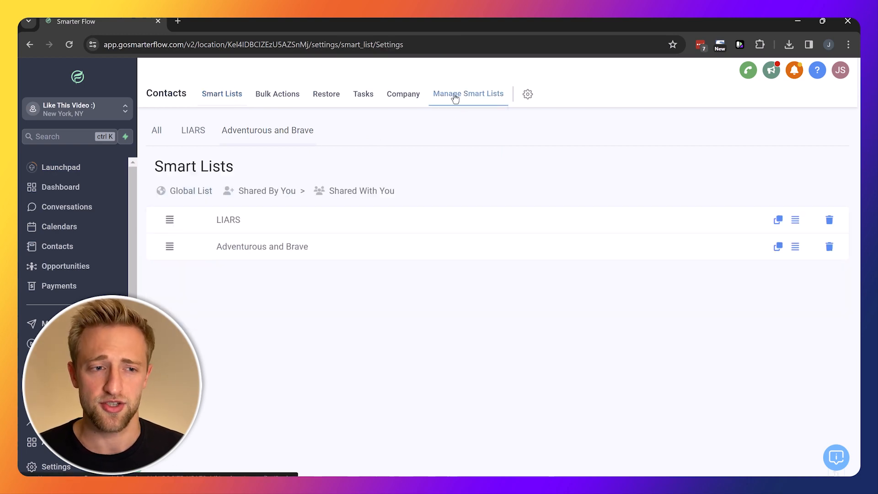
mouse_move(210, 155)
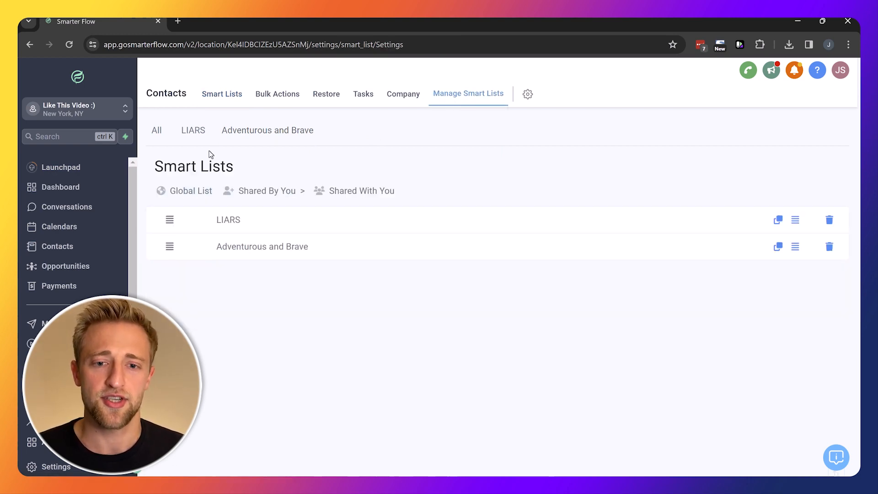
mouse_move(235, 219)
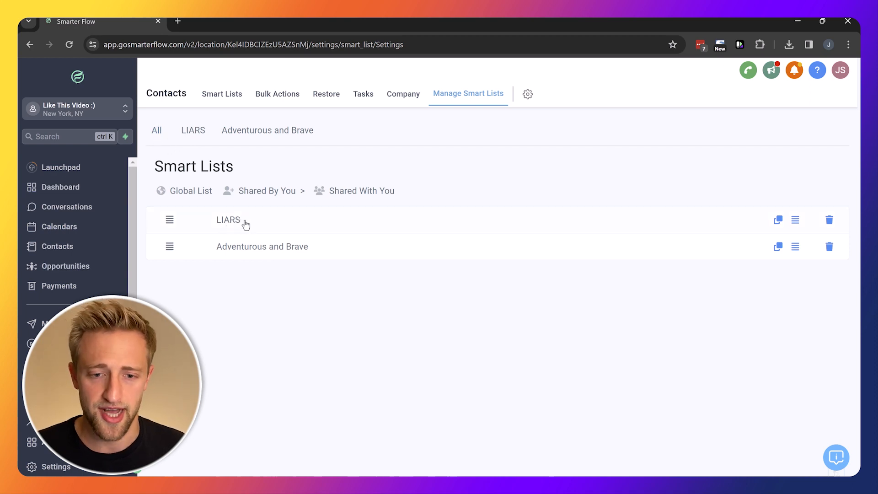
mouse_move(229, 241)
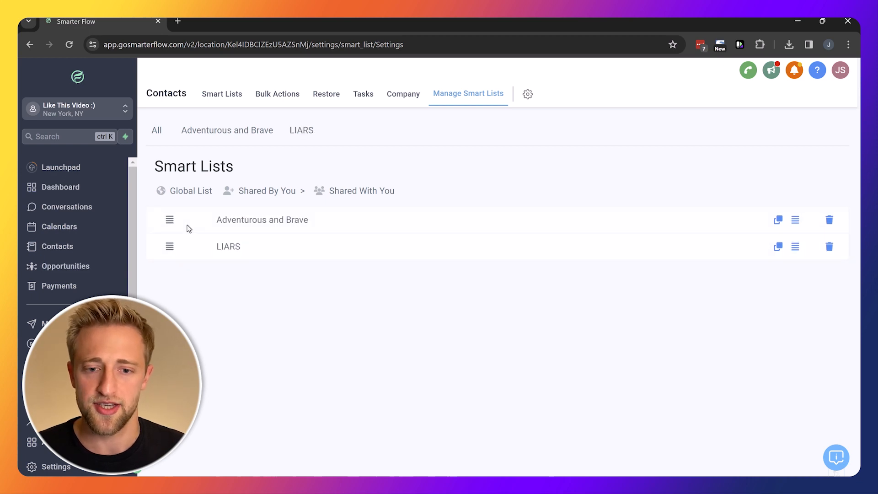
mouse_move(571, 239)
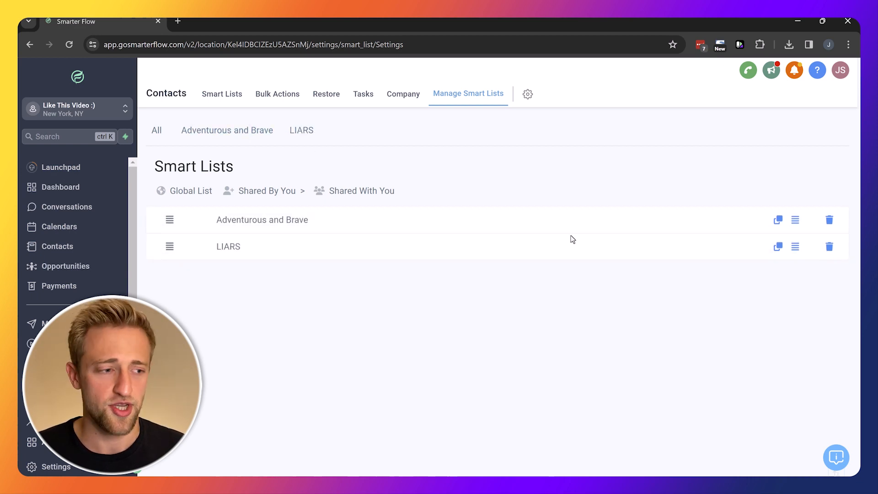
mouse_move(777, 219)
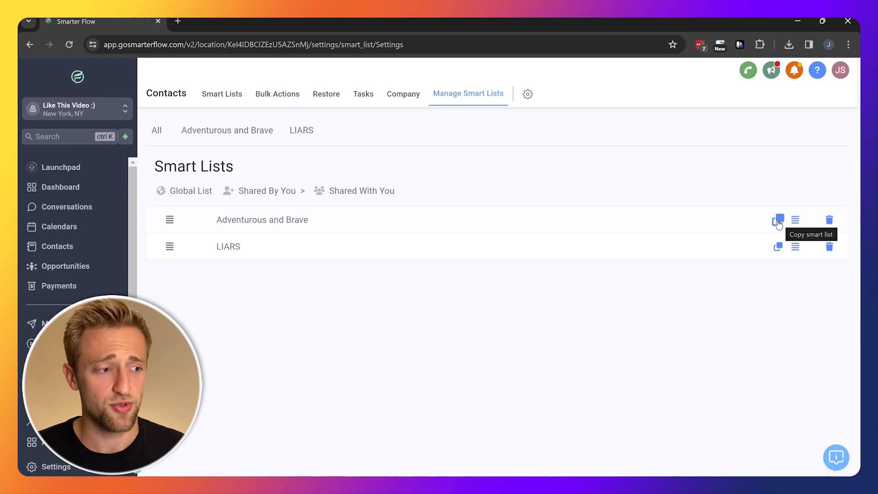
mouse_move(794, 219)
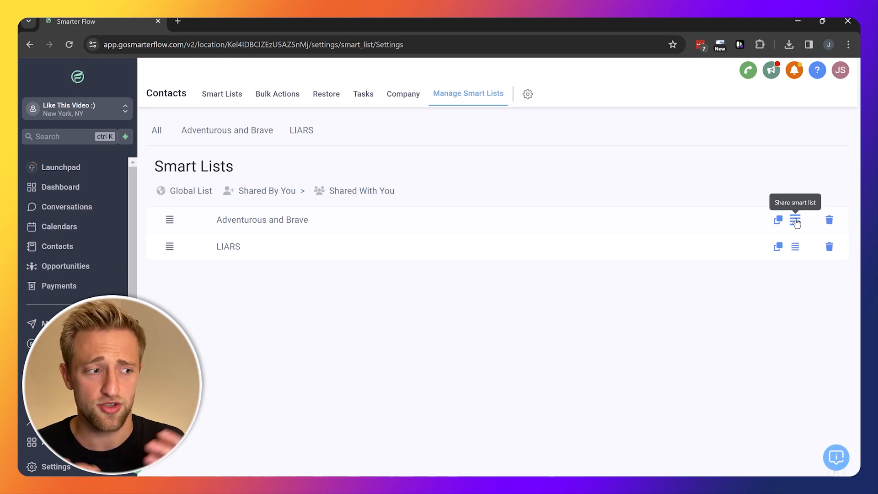
mouse_move(829, 224)
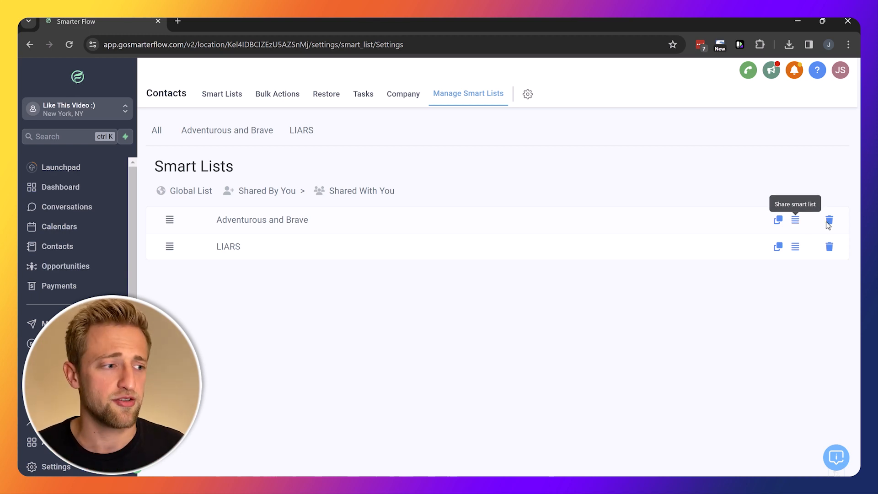
mouse_move(829, 219)
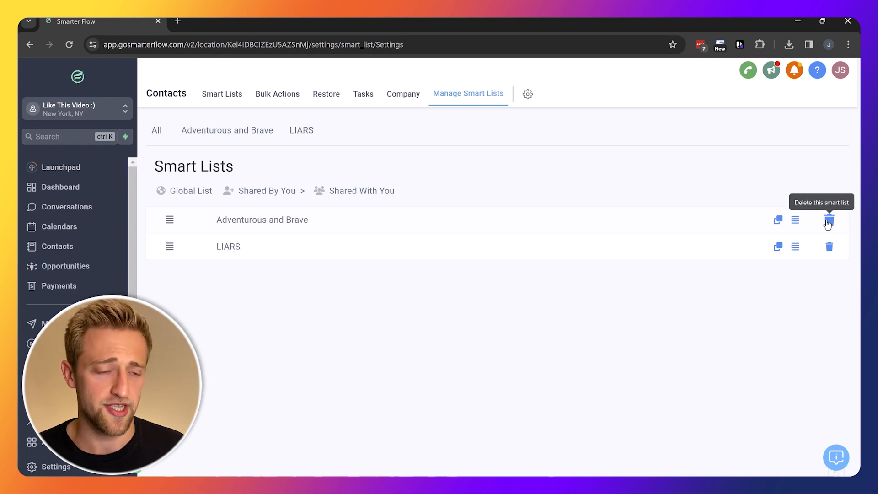
mouse_move(260, 146)
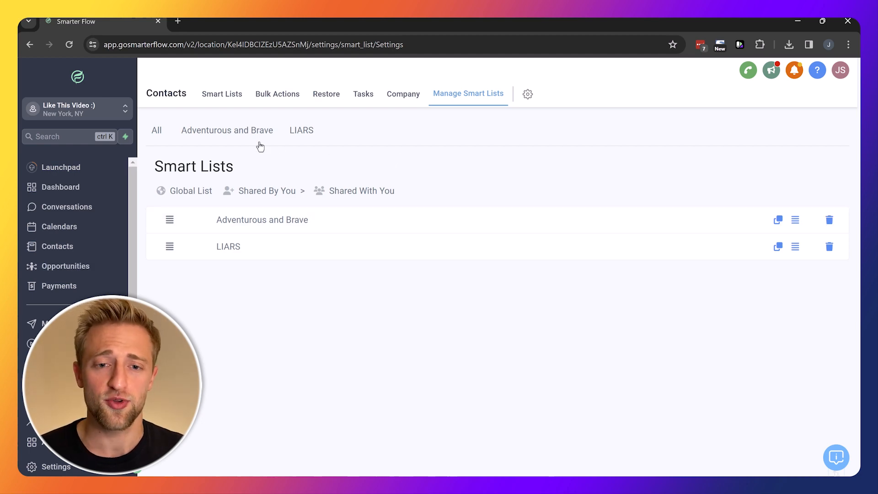
left_click(226, 130)
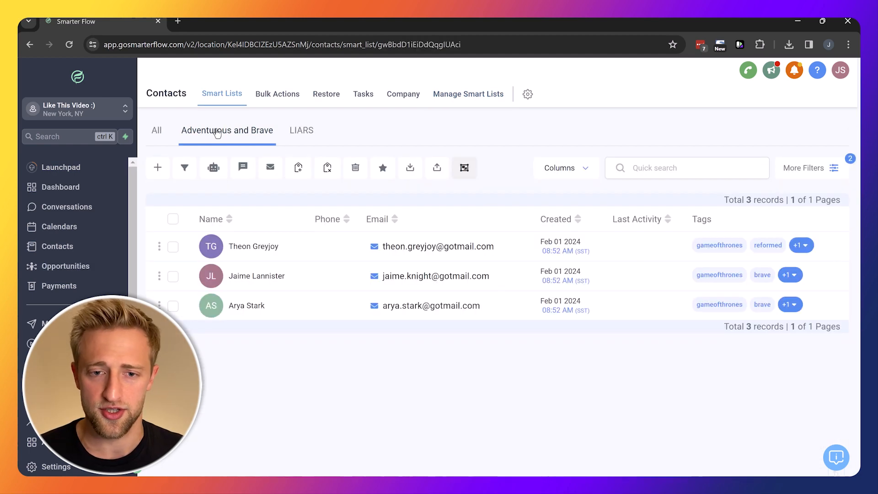
mouse_move(436, 167)
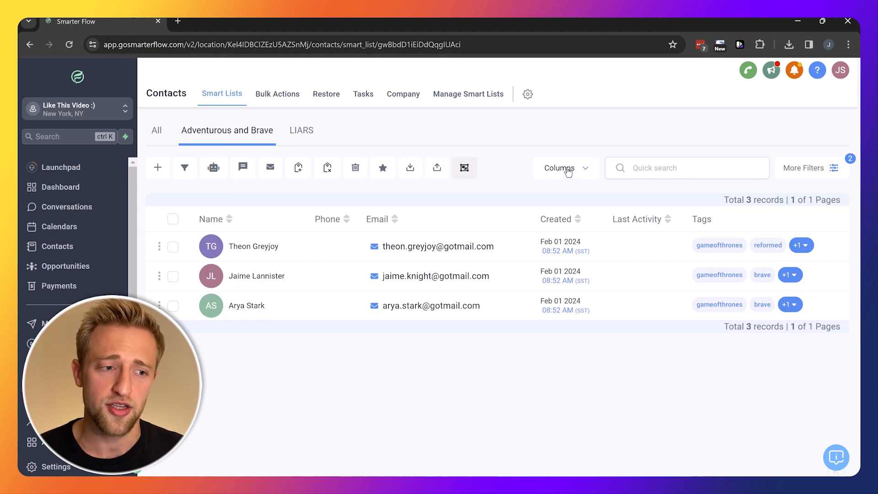
mouse_move(532, 177)
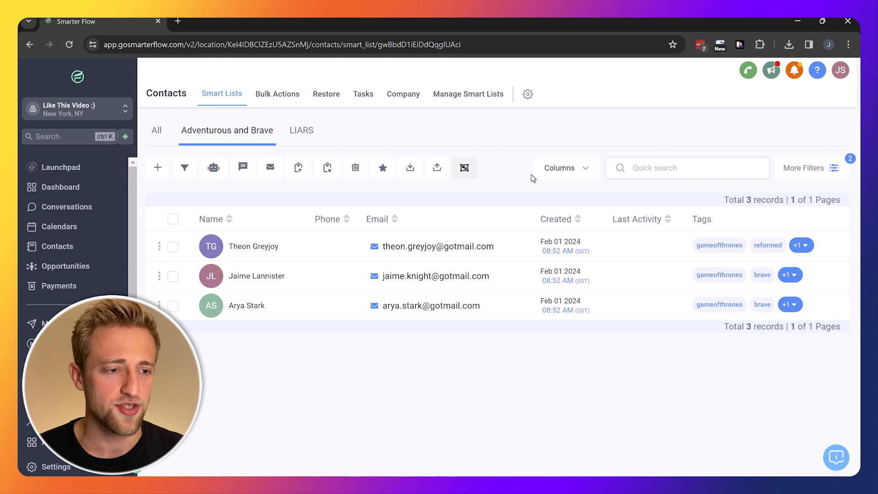
mouse_move(567, 185)
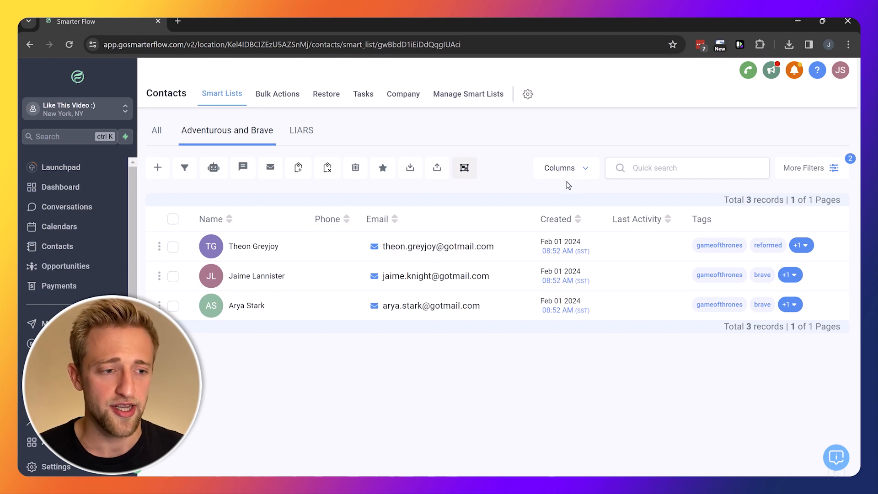
Step: Add Country, Postal Code and Birth Date columns to the Adventurous and Brave table
left_click(565, 168)
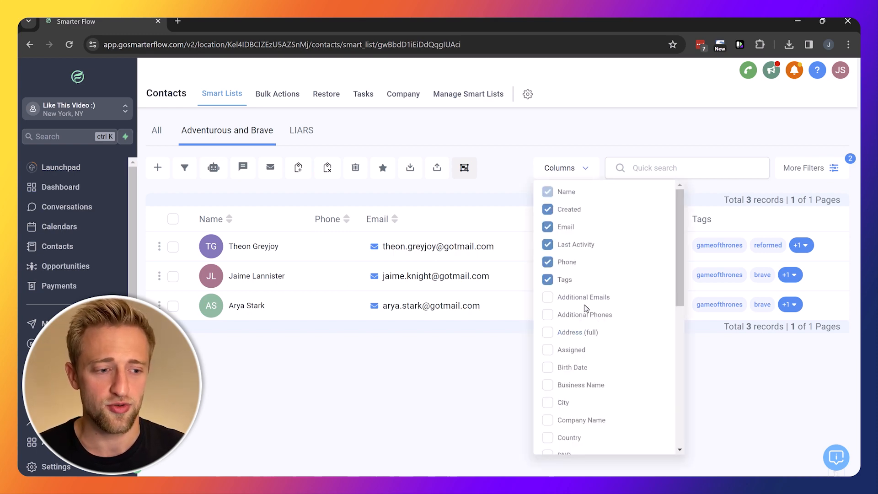
scroll("down", 3)
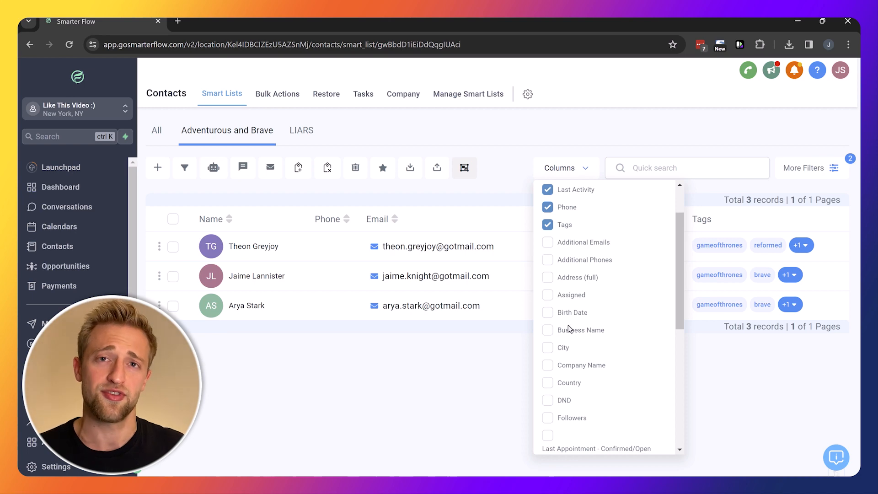
mouse_move(568, 314)
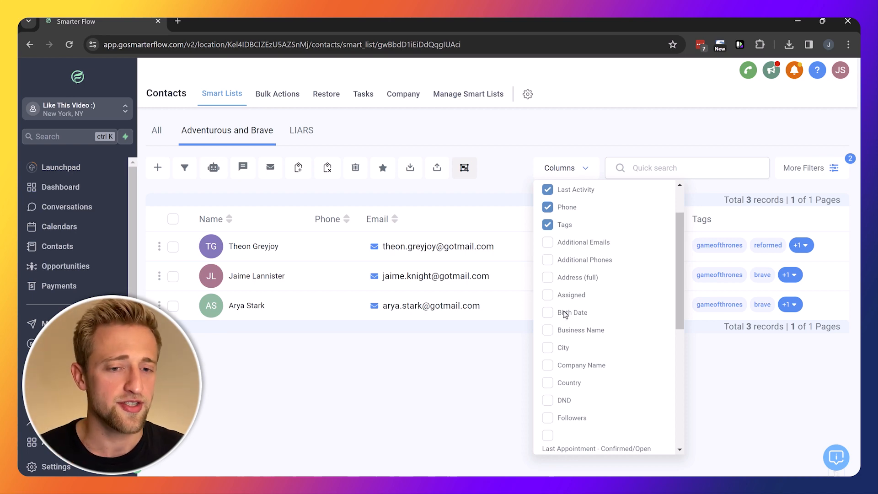
scroll("down", 3)
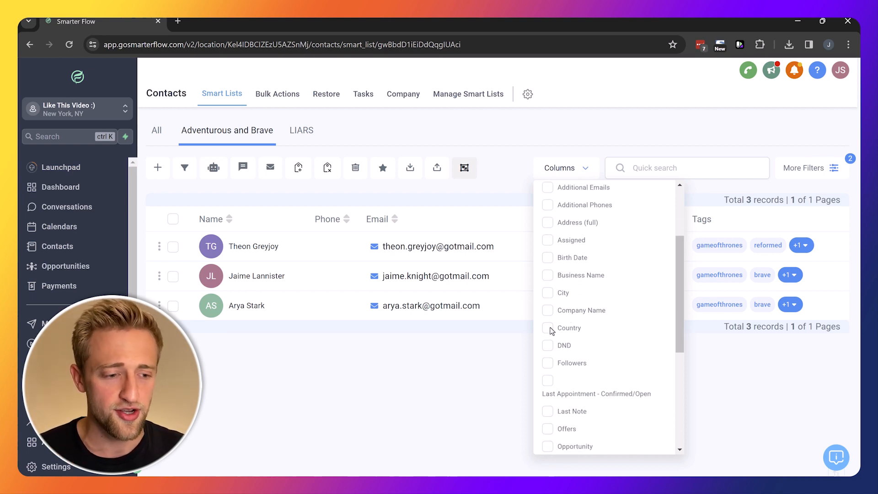
left_click(569, 328)
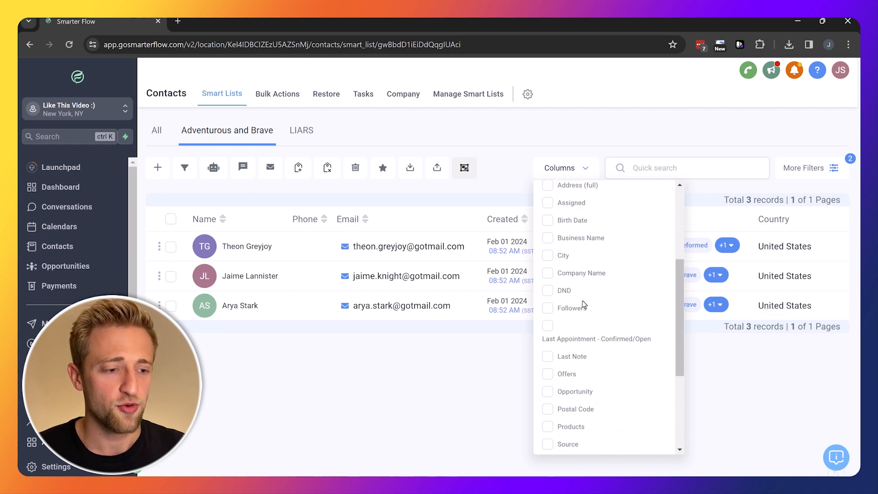
scroll("down", 3)
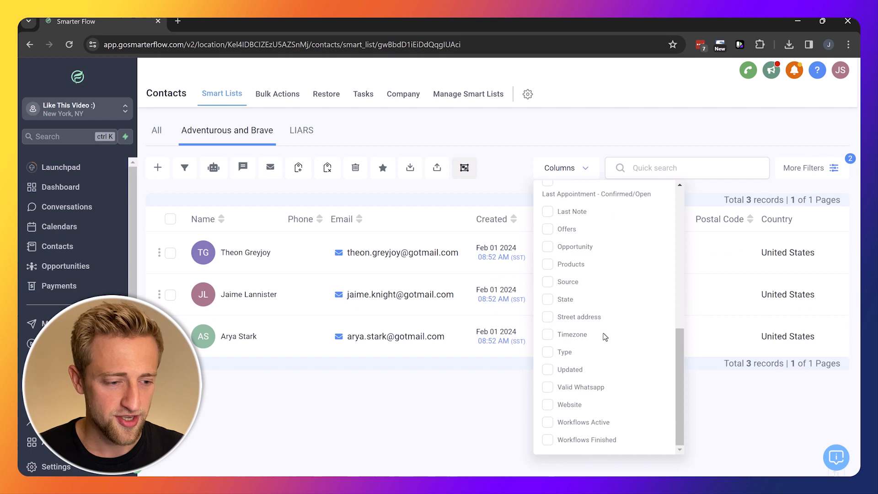
scroll("up", 3)
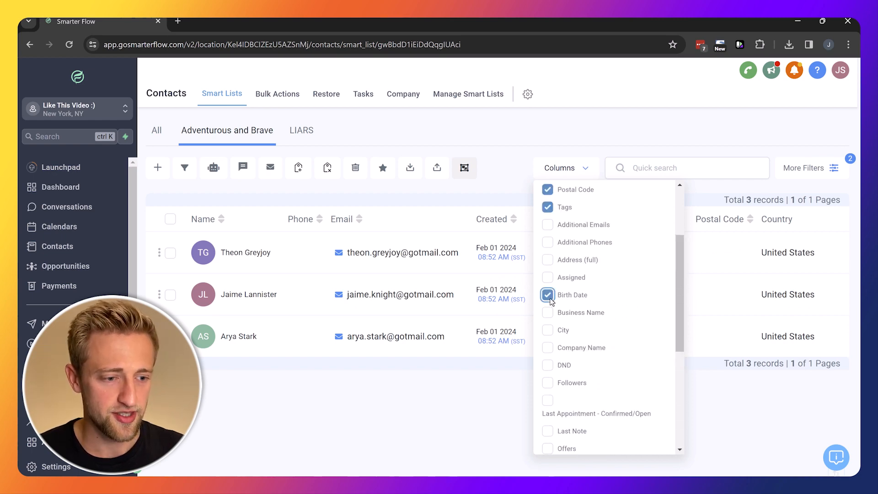
left_click(546, 294)
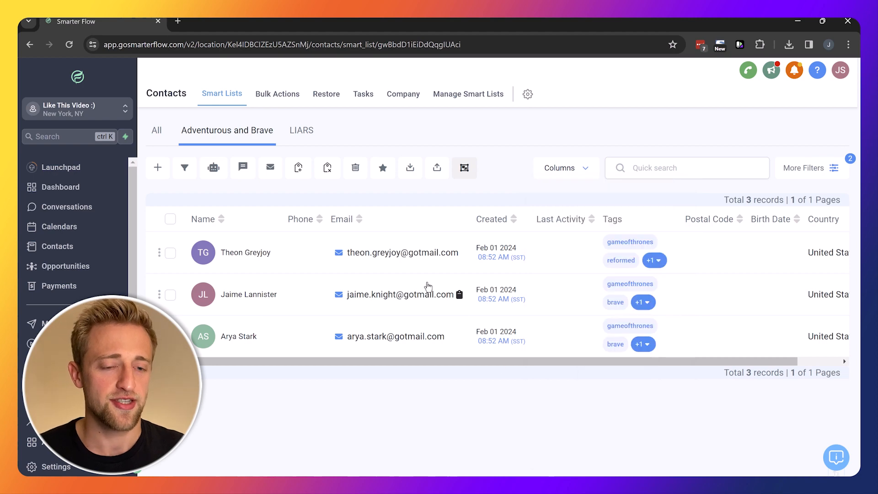
mouse_move(708, 312)
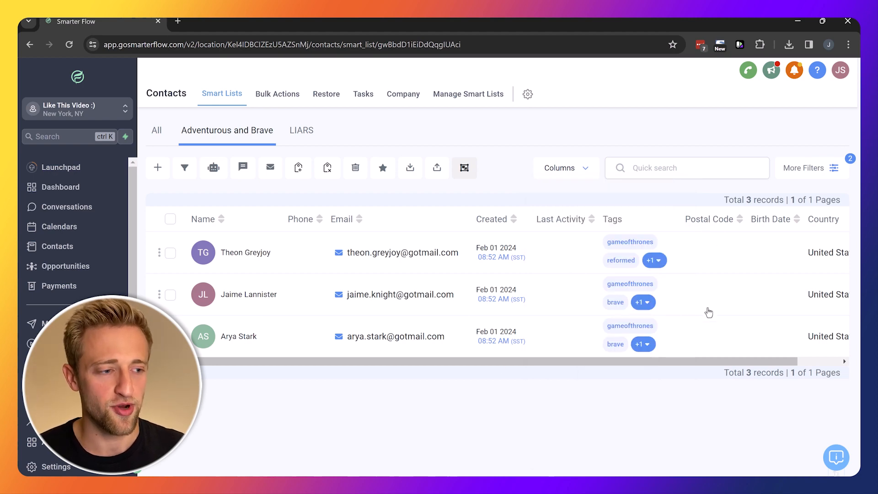
mouse_move(820, 219)
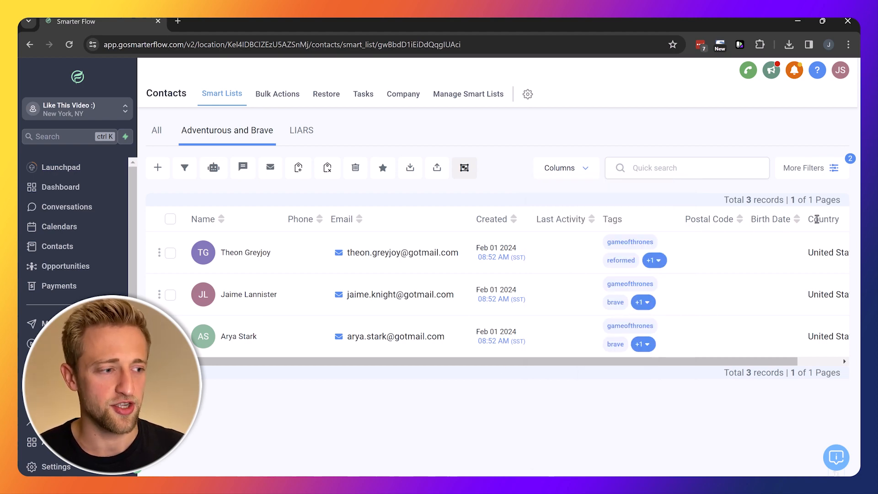
Step: Sort the contacts by Birth Date, then by Postal Code
left_click(770, 219)
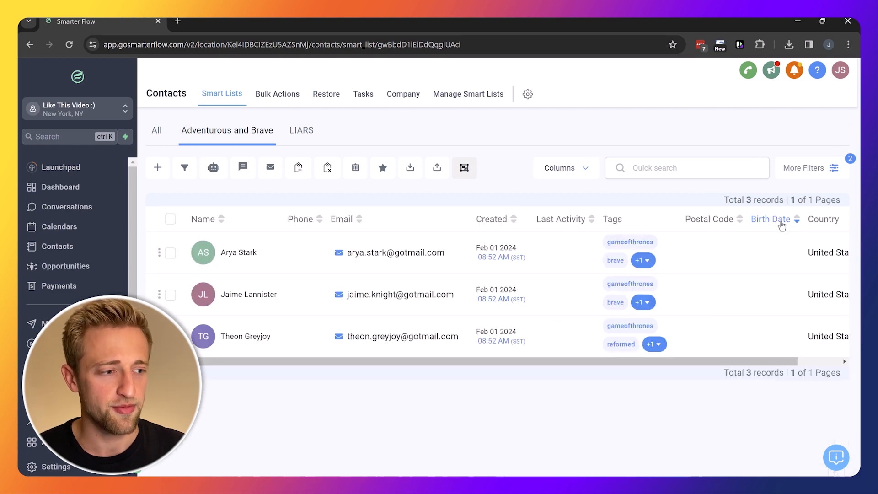
mouse_move(738, 223)
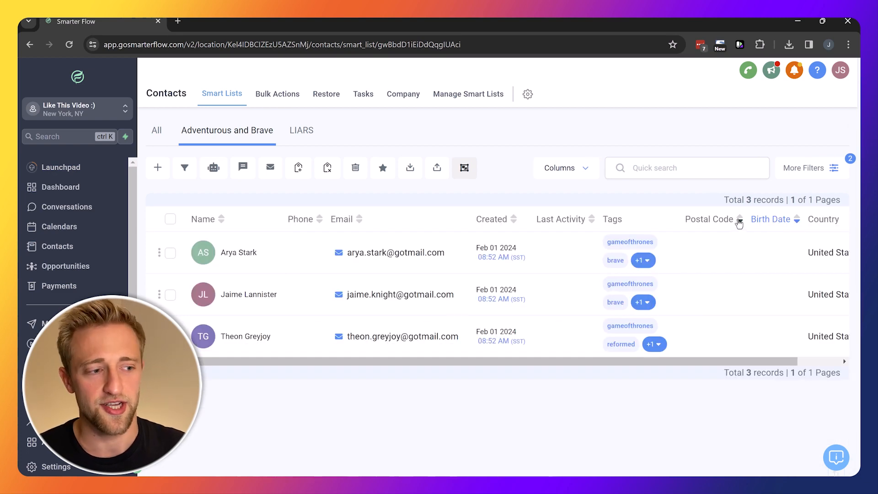
mouse_move(778, 313)
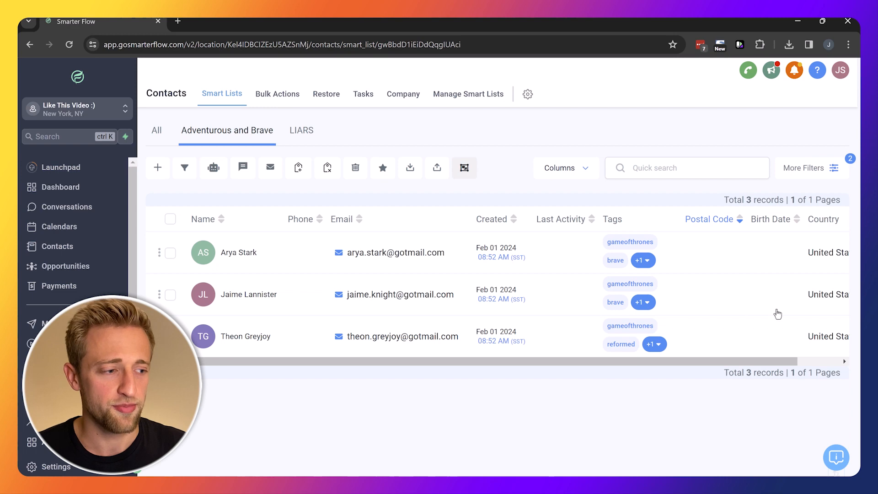
scroll("left", 3)
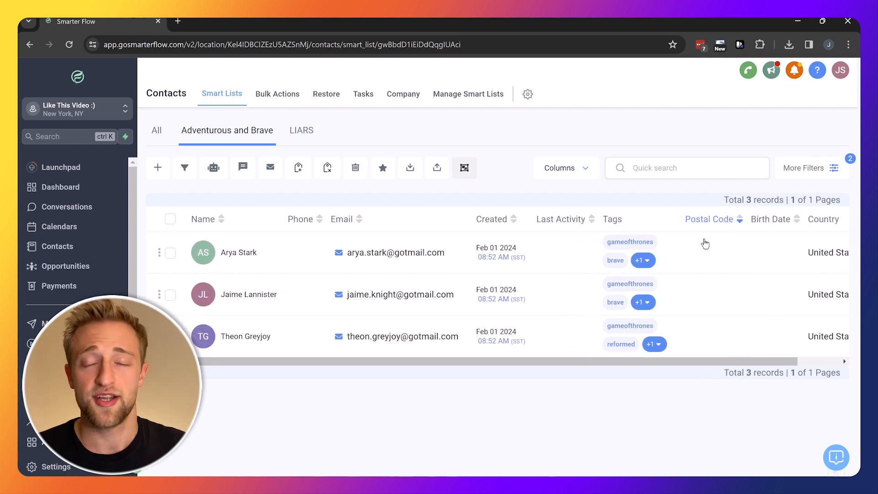
mouse_move(536, 211)
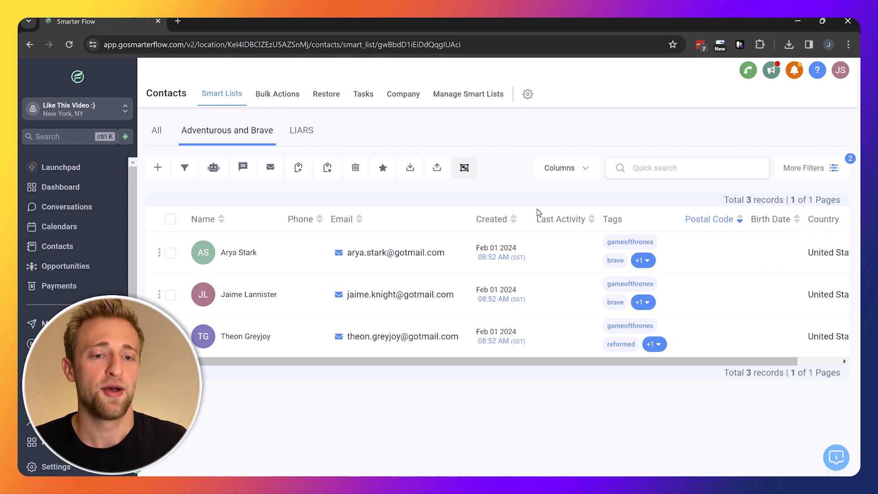
mouse_move(279, 150)
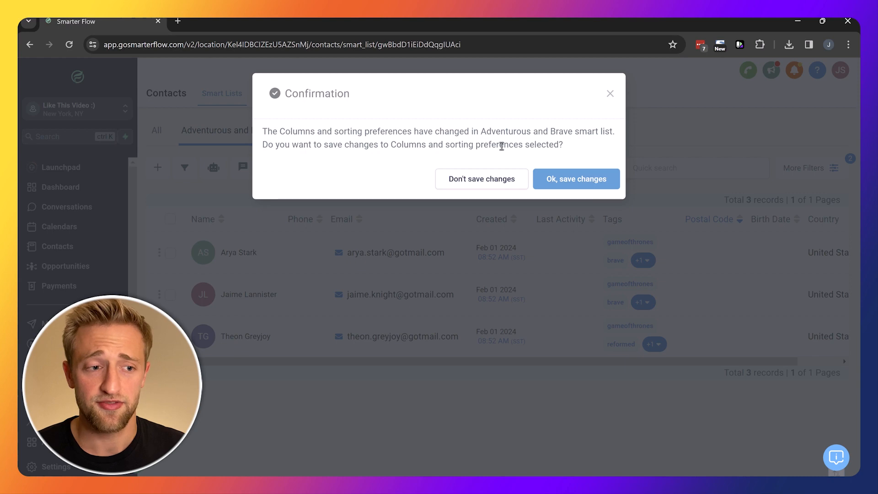
mouse_move(576, 179)
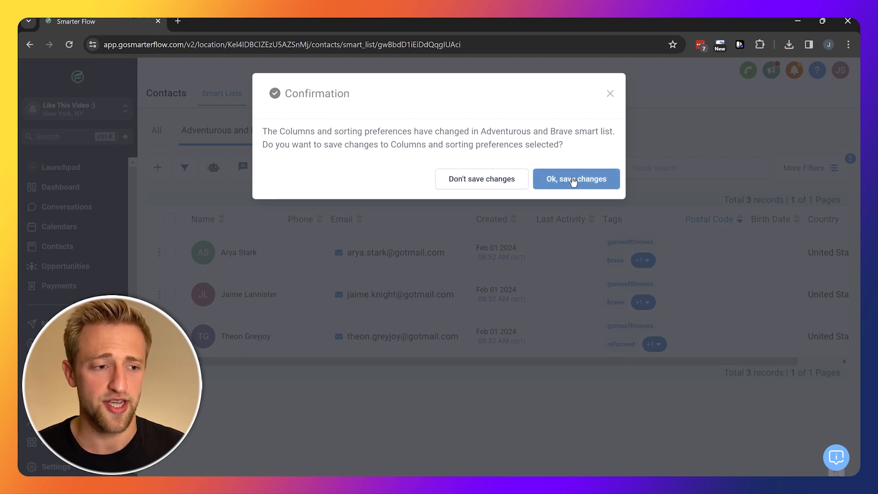
Step: Switch to LIARS and confirm 'Ok, save changes' for the column and sorting preferences
left_click(576, 179)
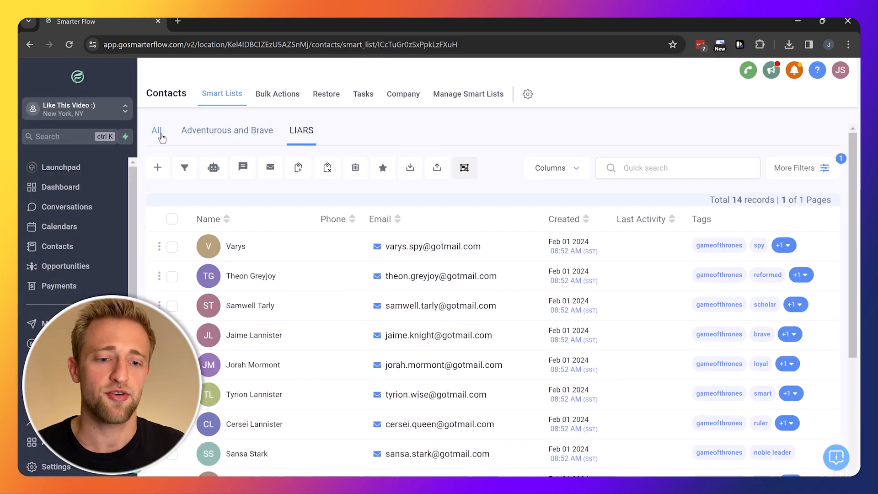
Step: Cycle through All and LIARS back to Adventurous and Brave to verify saved columns
left_click(157, 130)
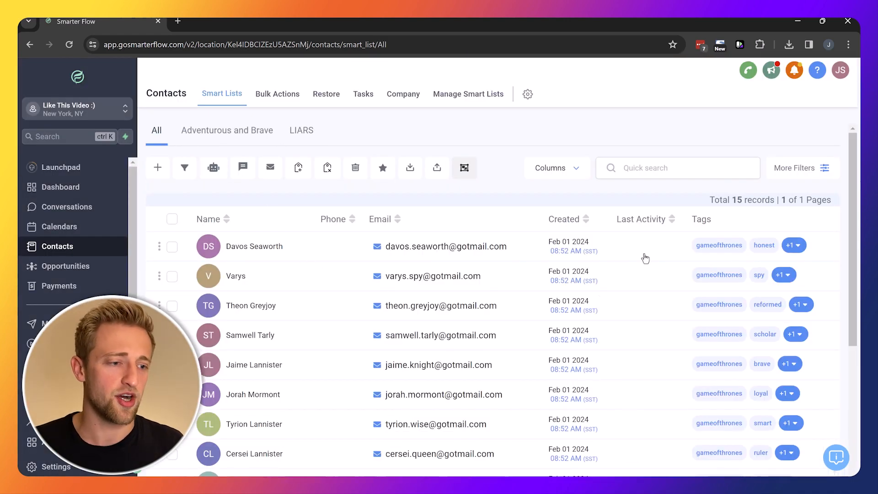
left_click(302, 130)
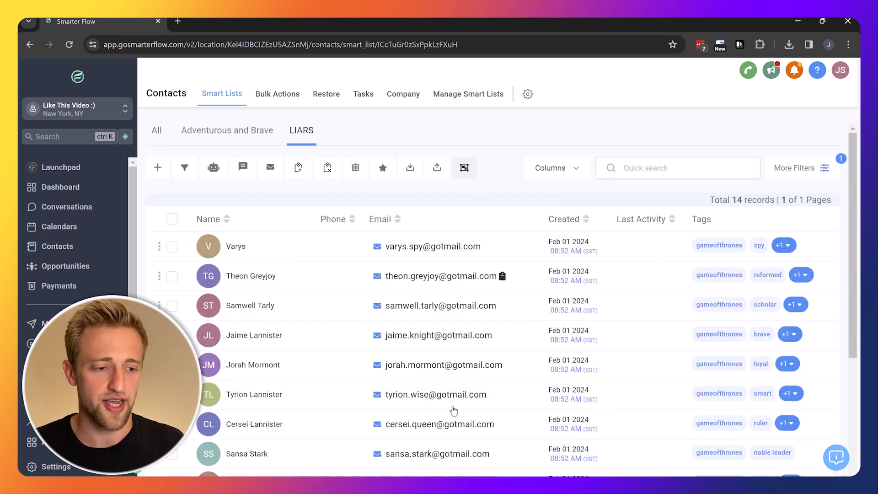
left_click(226, 130)
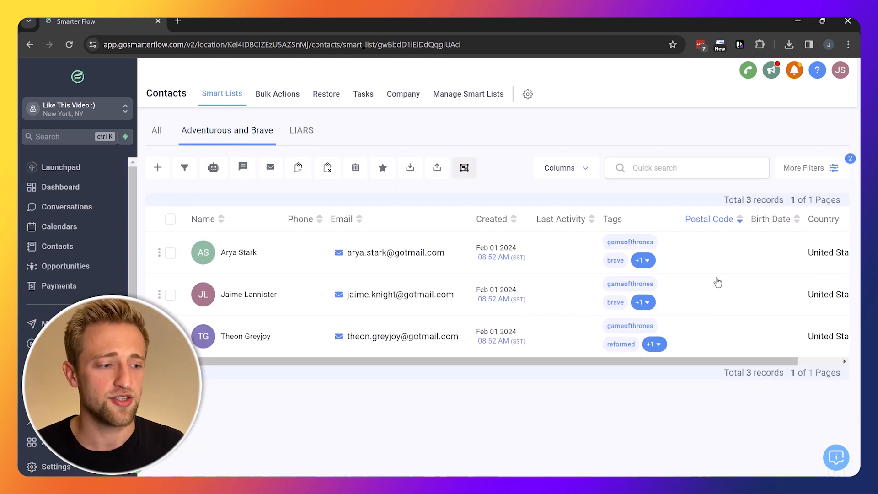
mouse_move(712, 237)
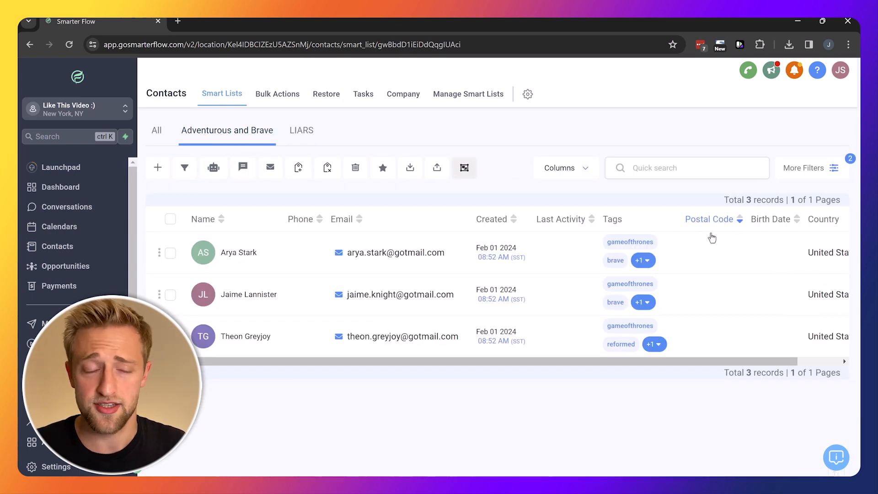
mouse_move(728, 265)
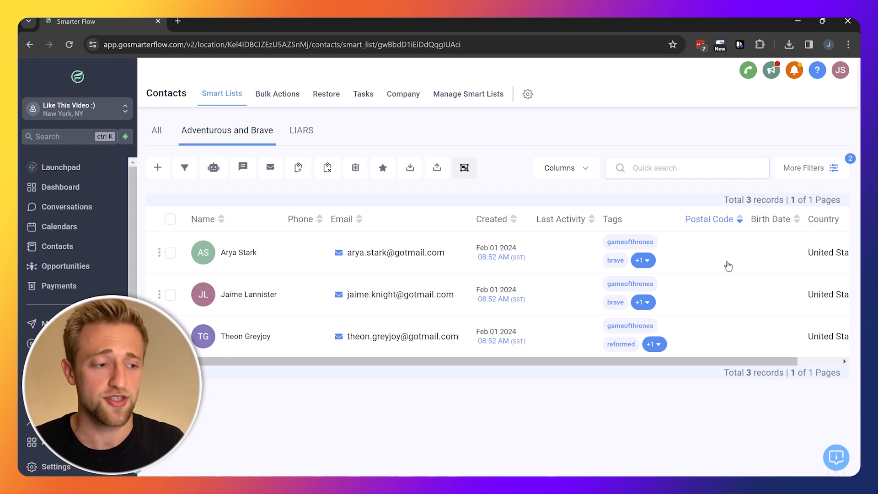
mouse_move(661, 266)
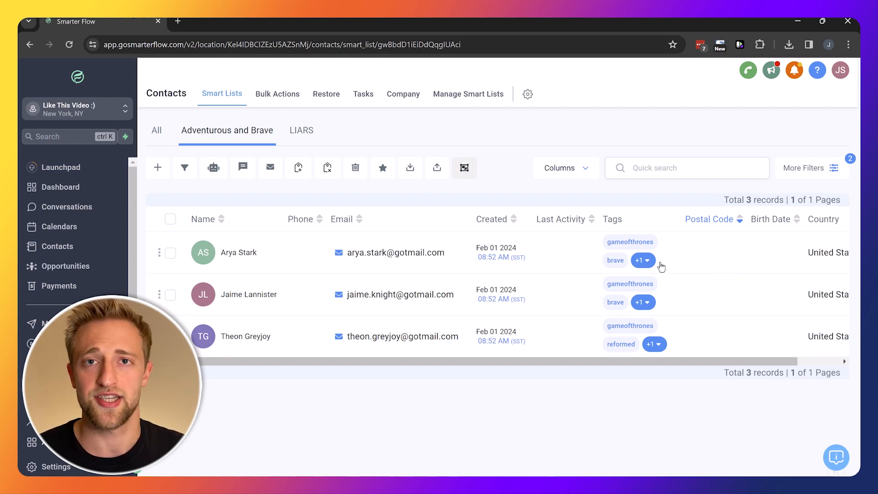
mouse_move(496, 146)
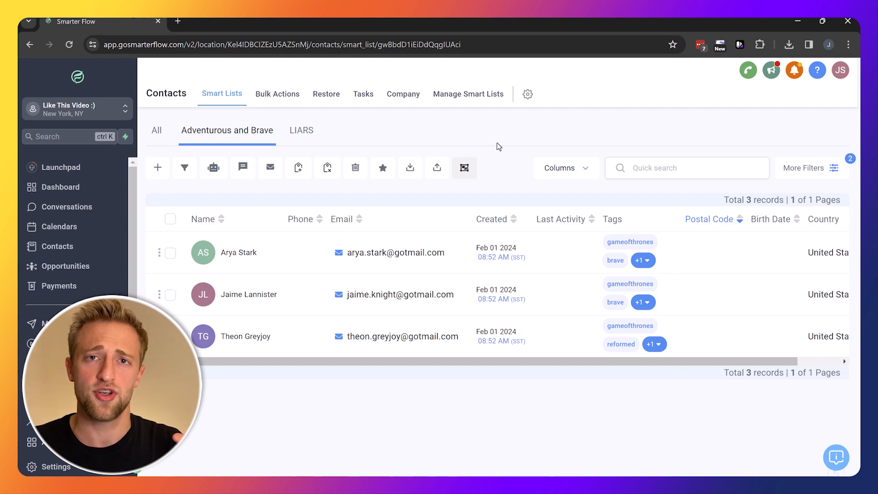